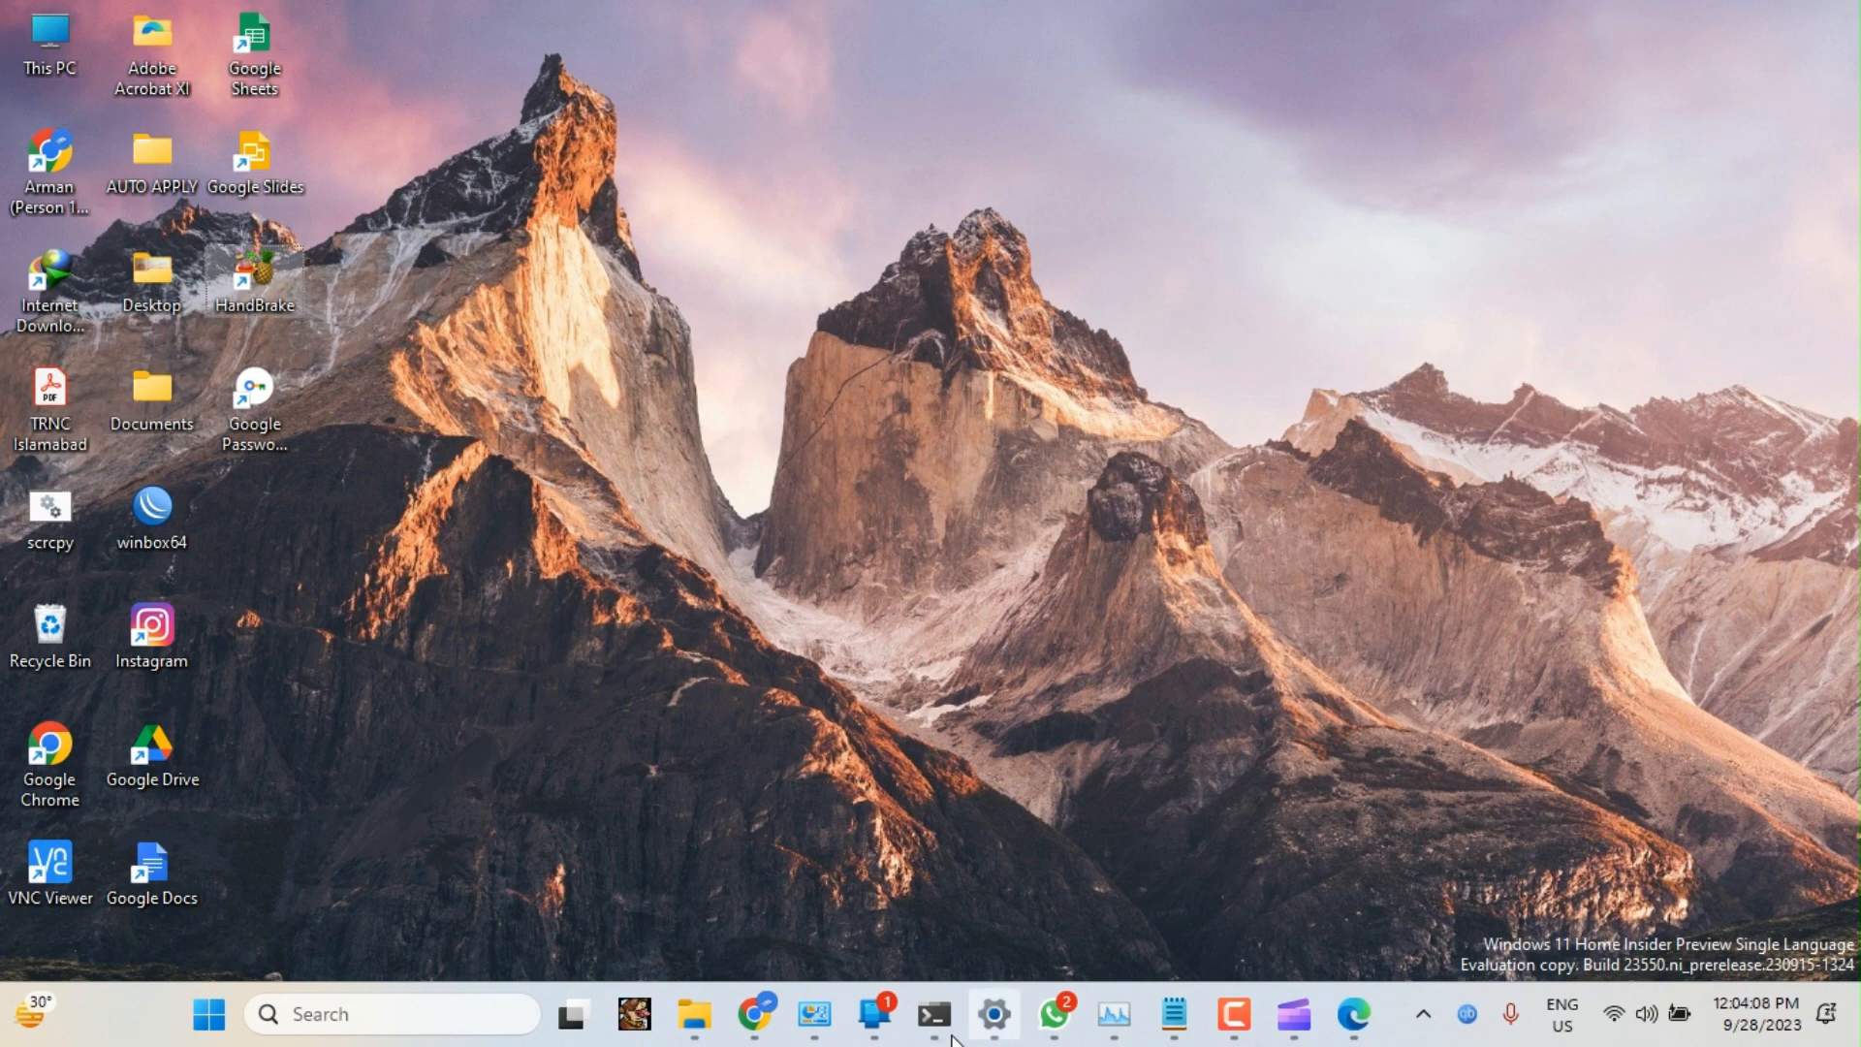
pyautogui.moveTo(1195, 654)
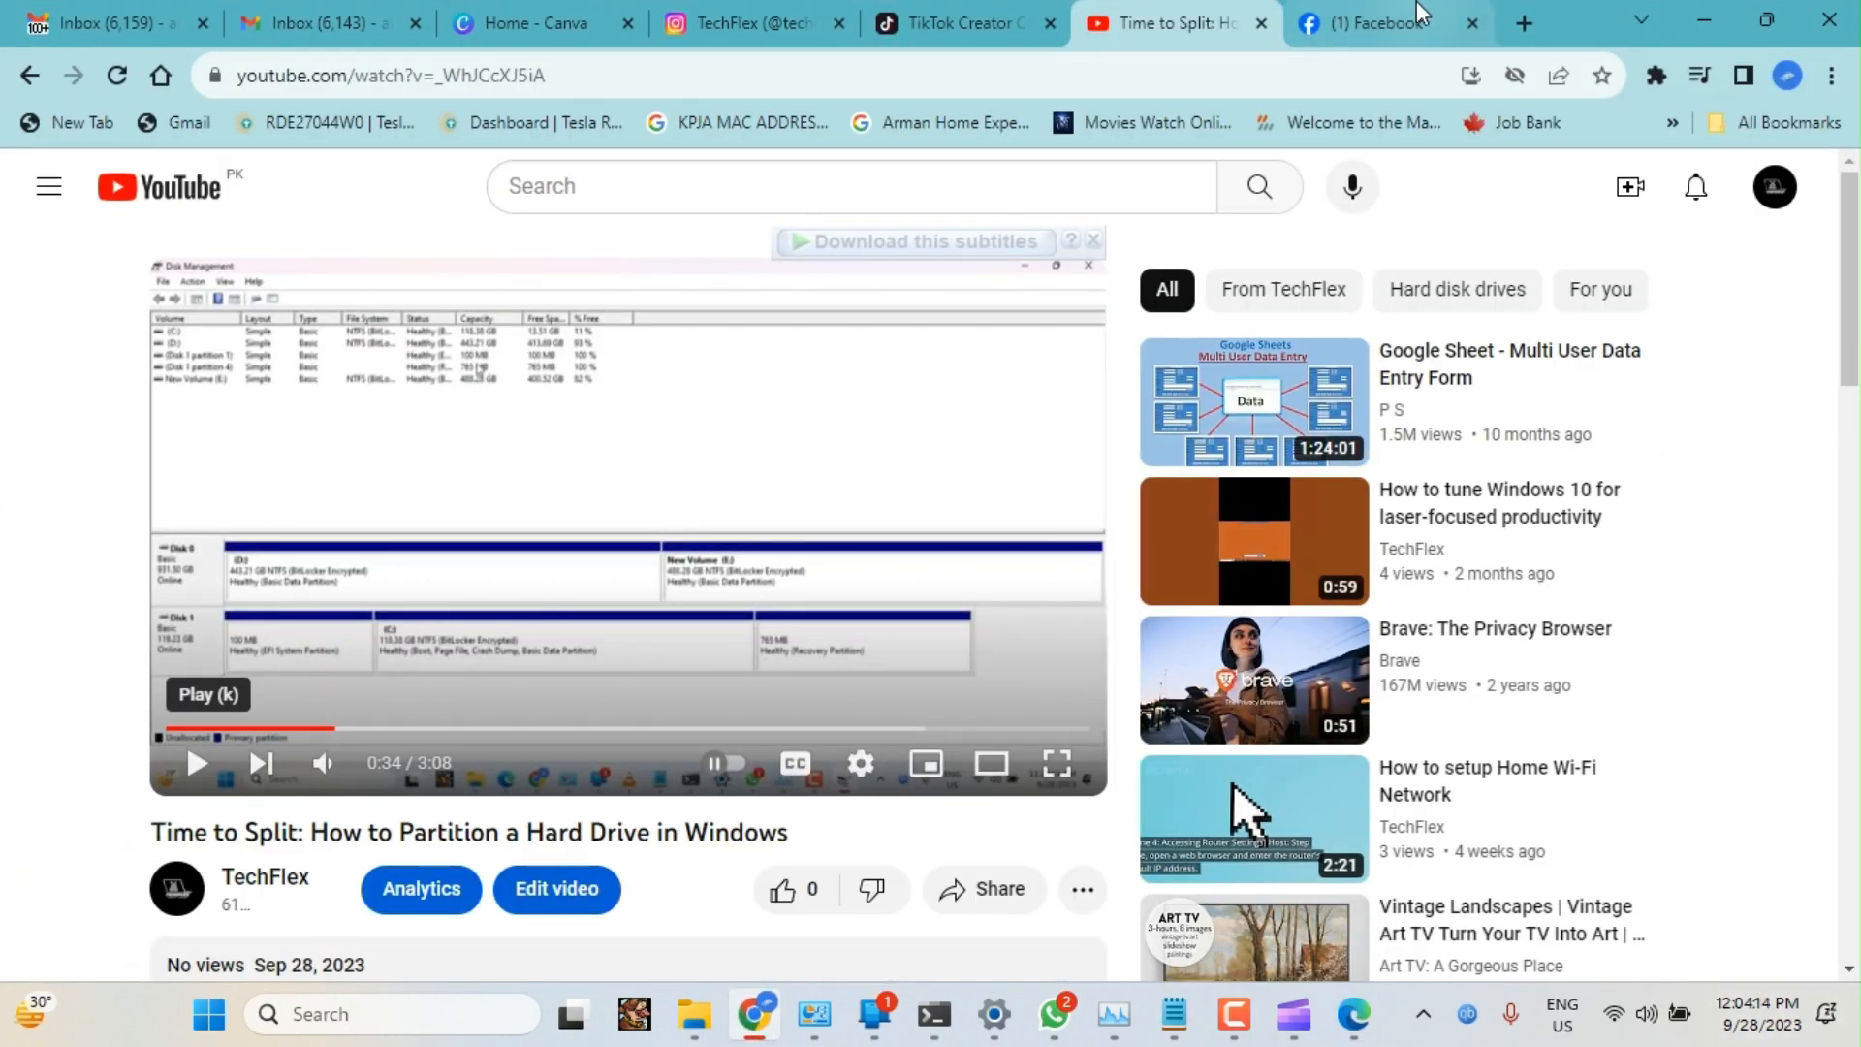
# Search for HandBrake and launch it
pyautogui.click(1364, 22)
pyautogui.write('hand')
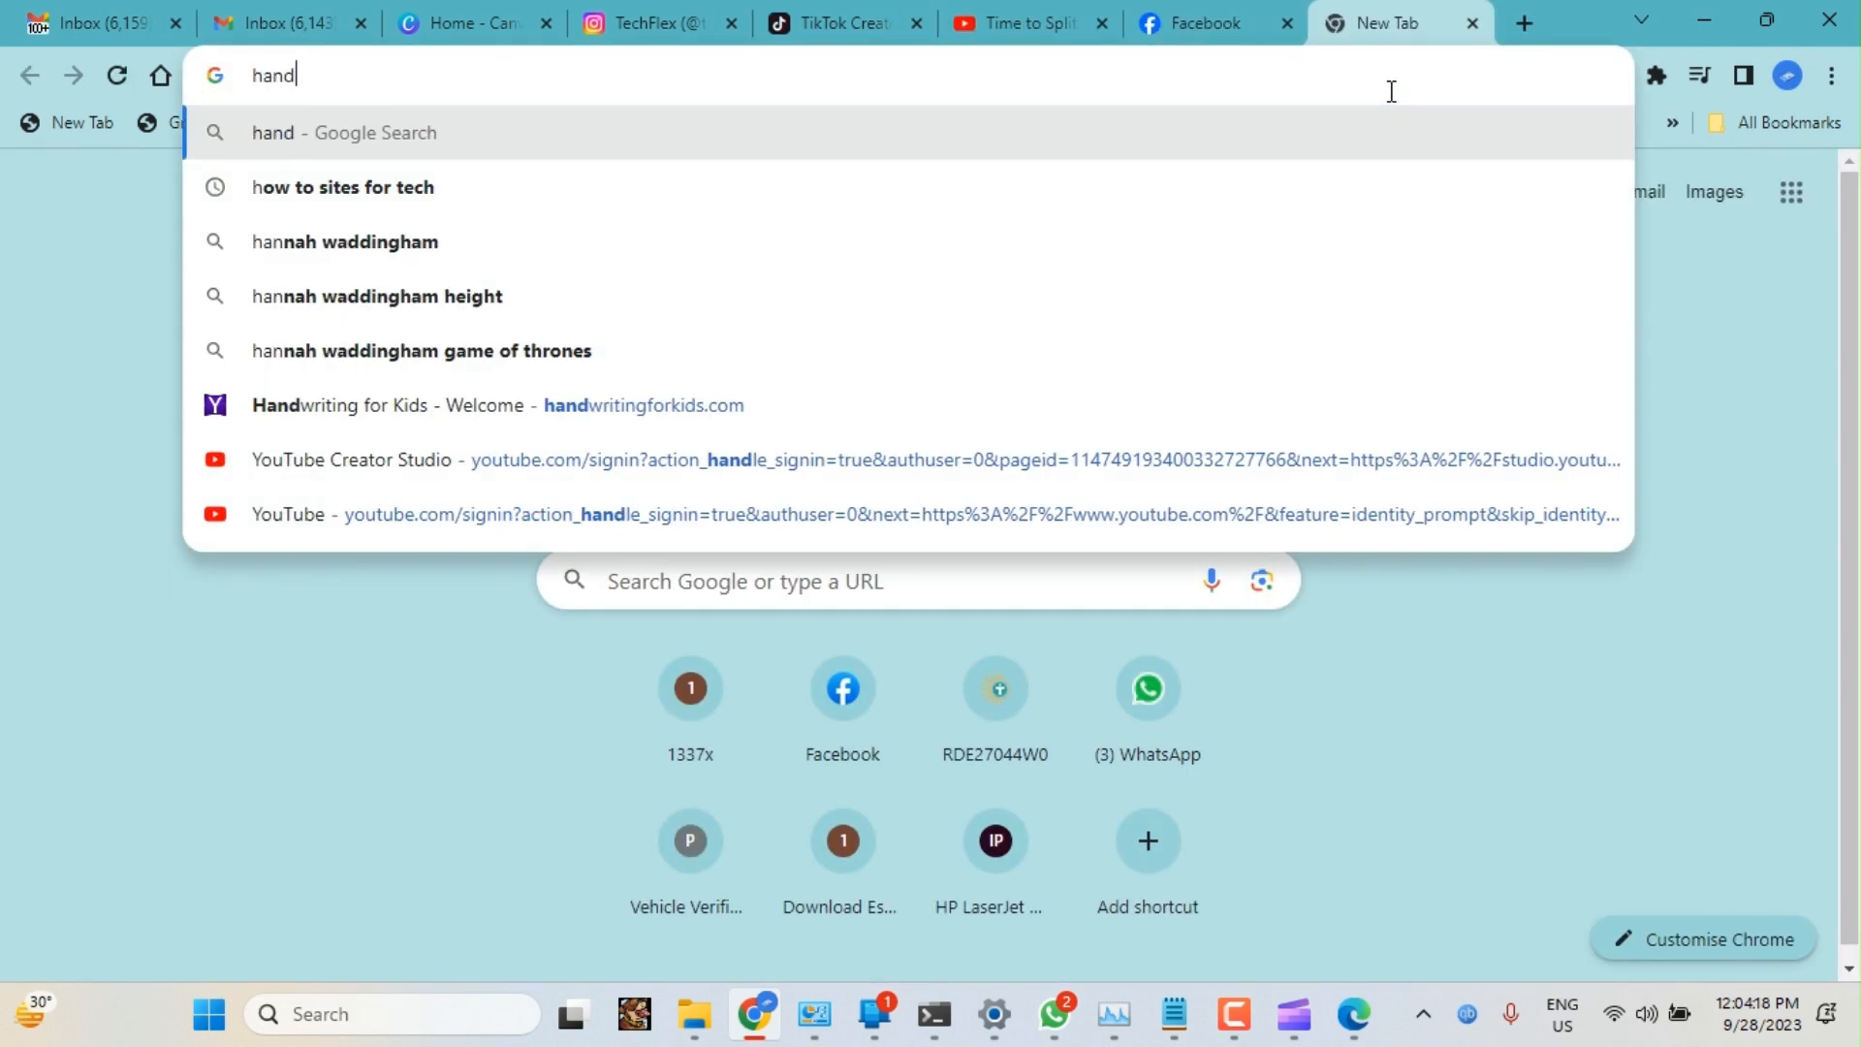
pyautogui.write('brake')
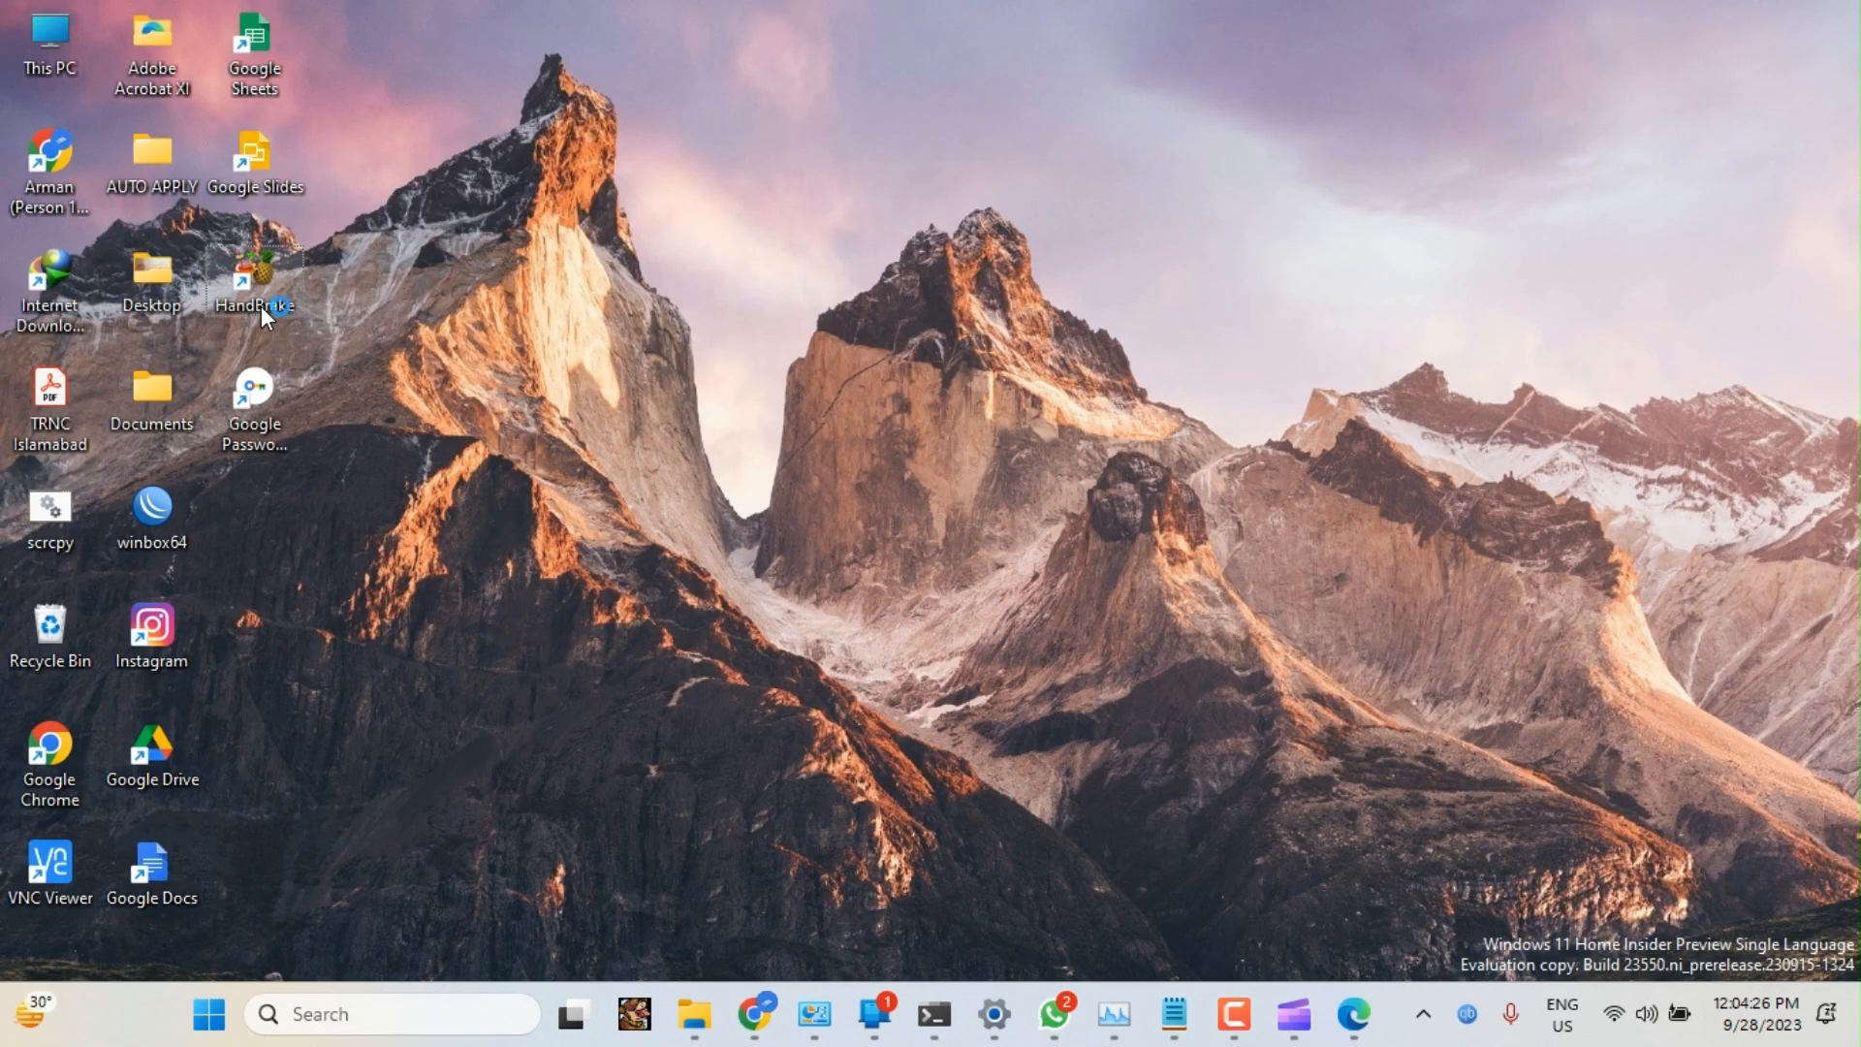
pyautogui.doubleClick(253, 275)
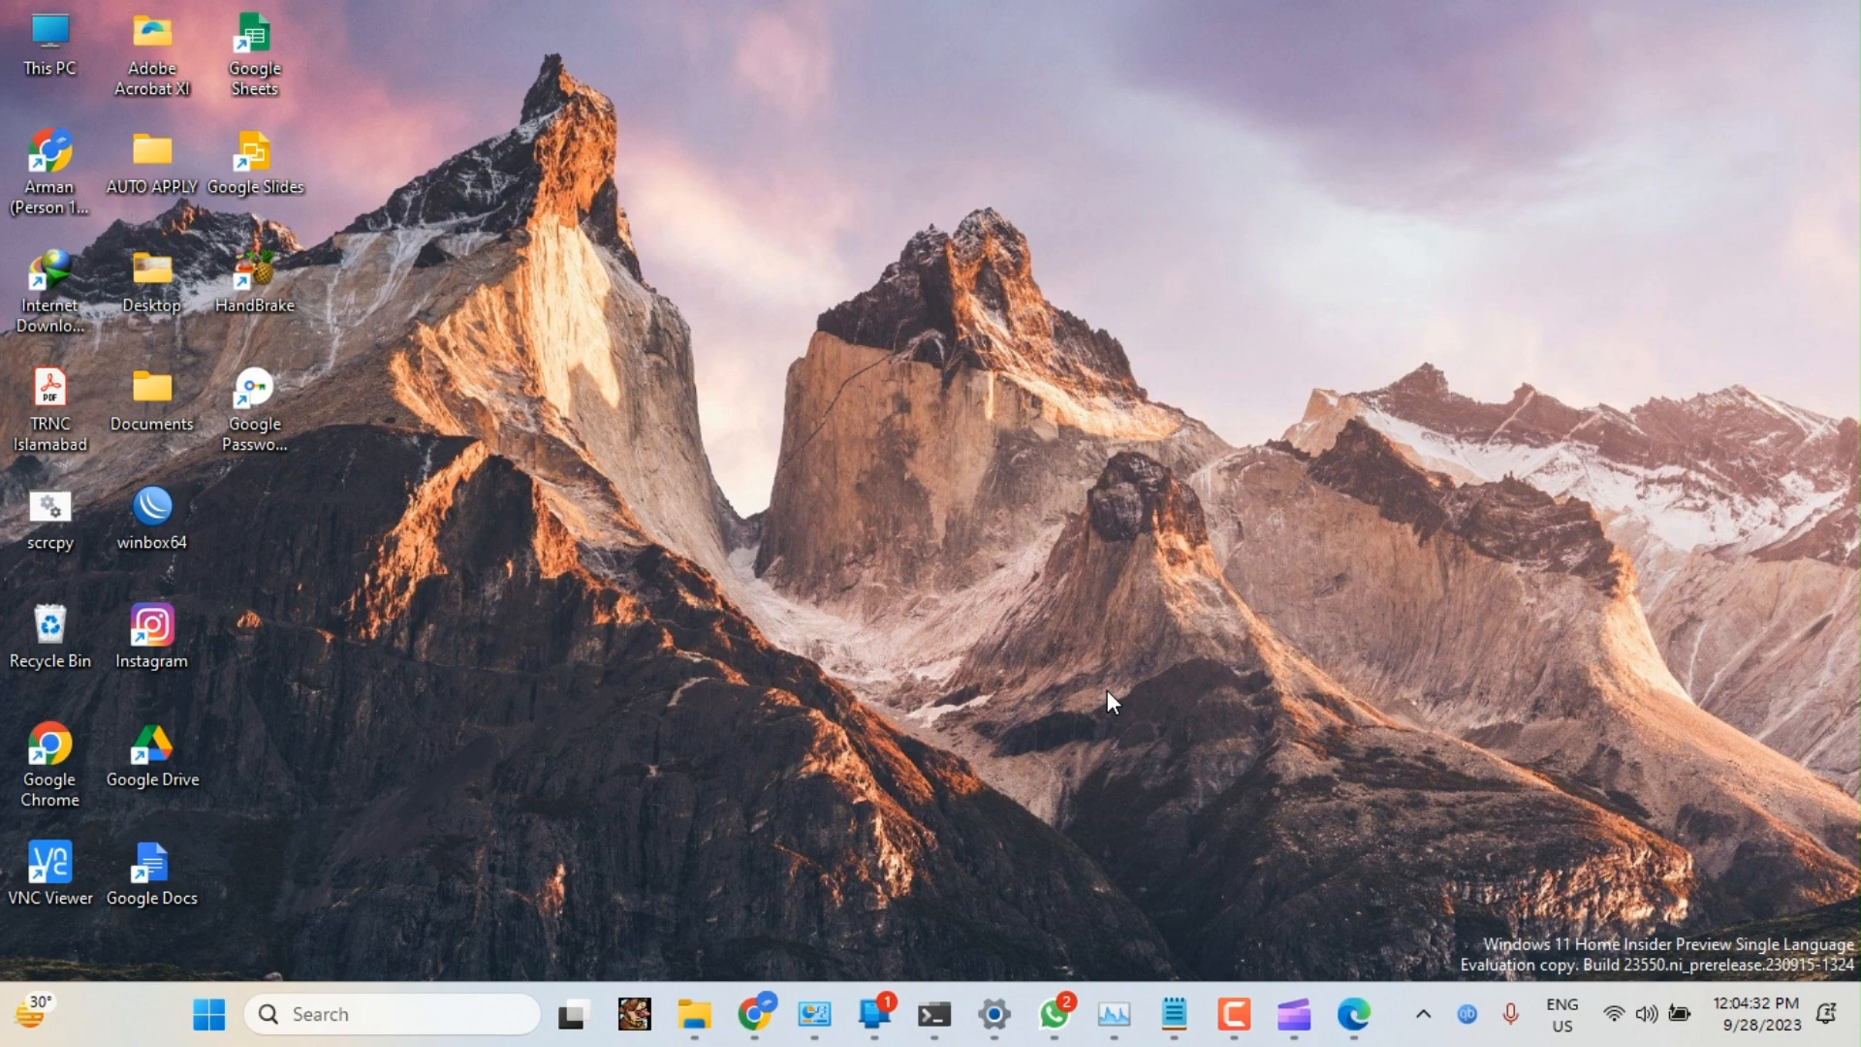
pyautogui.doubleClick(253, 265)
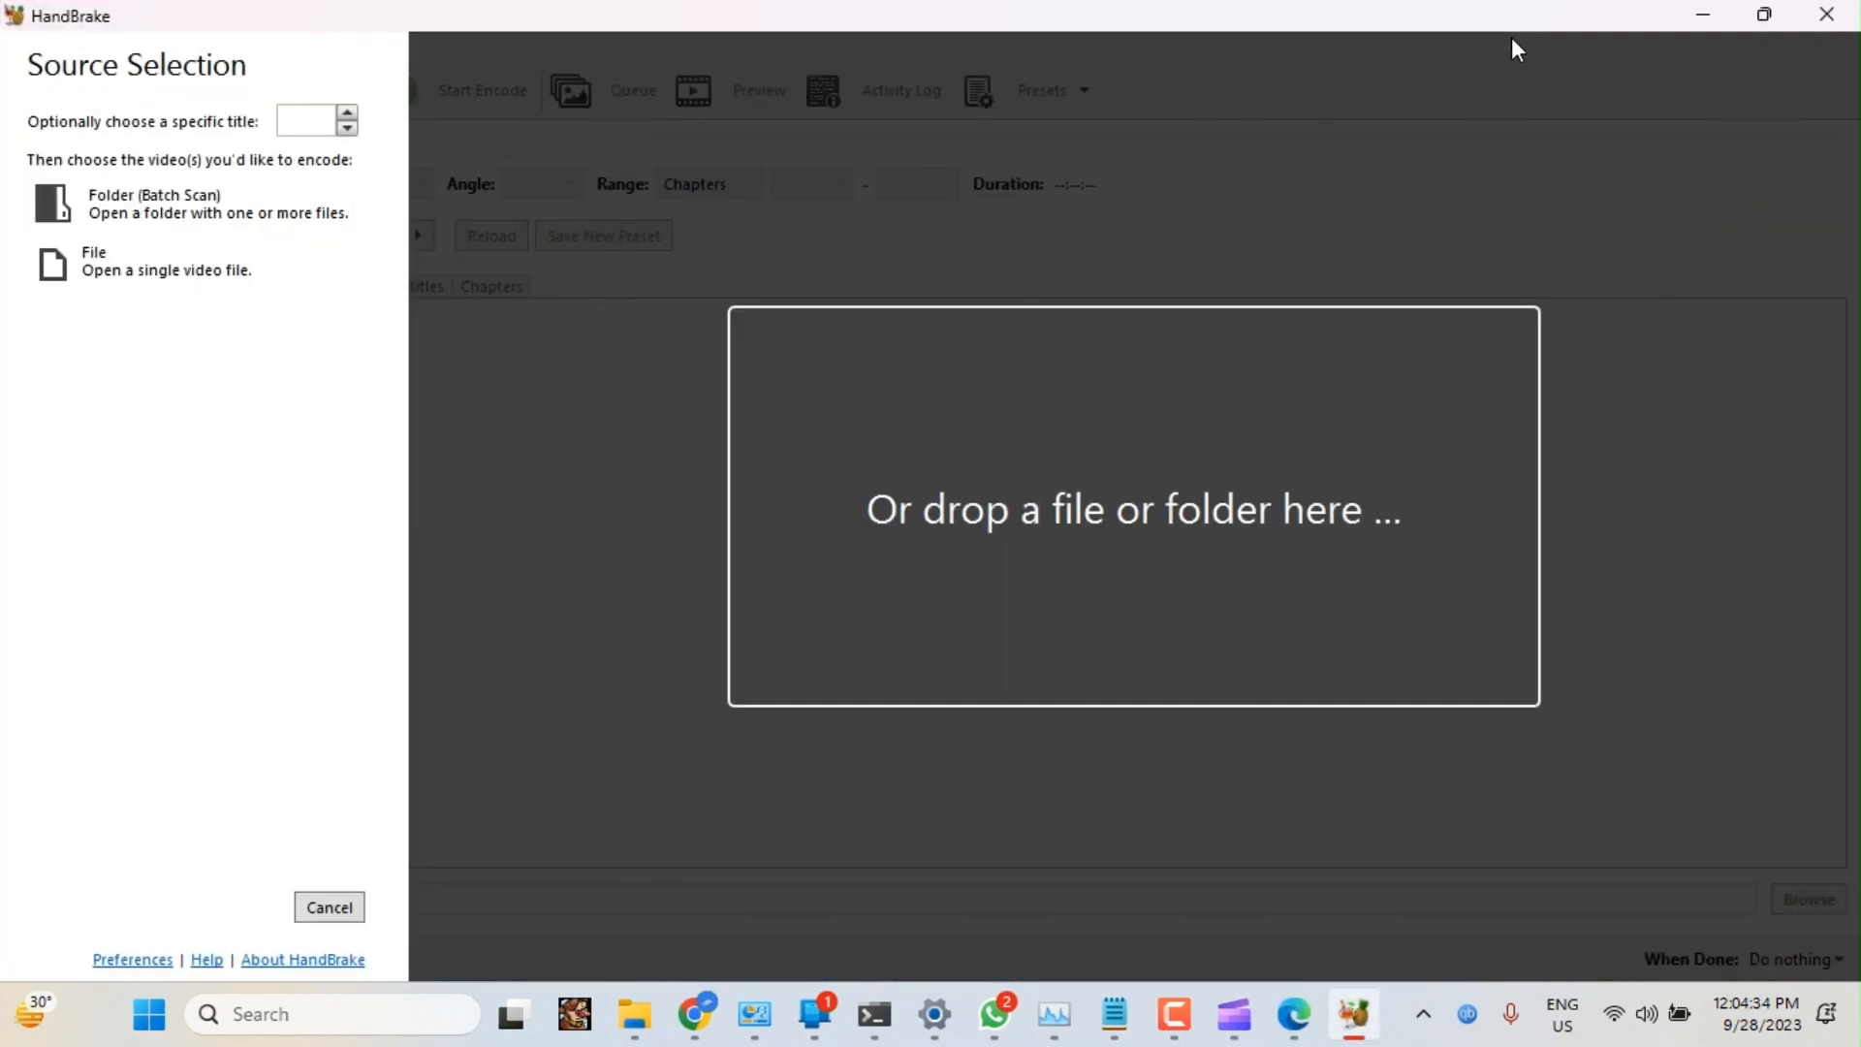
pyautogui.moveTo(1009, 530)
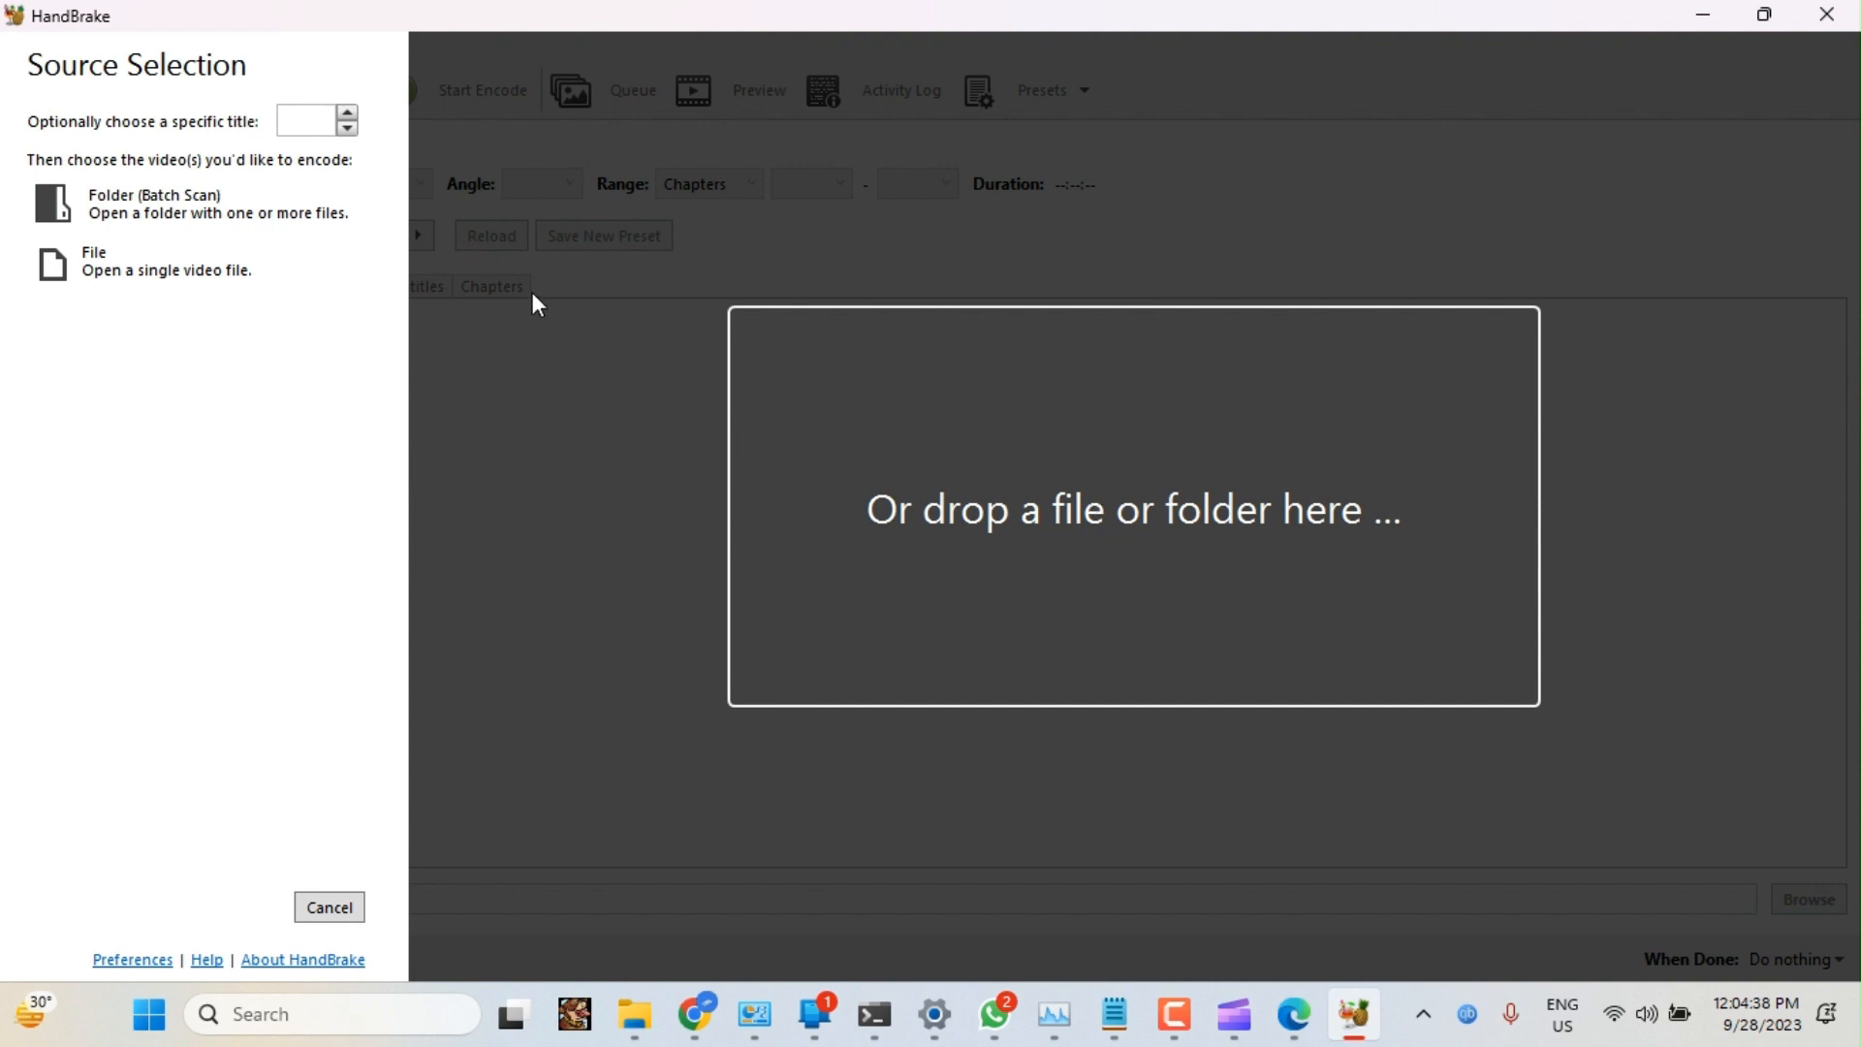
# Load the smartphone wireless webcam video from Downloads as the source file
pyautogui.click(153, 203)
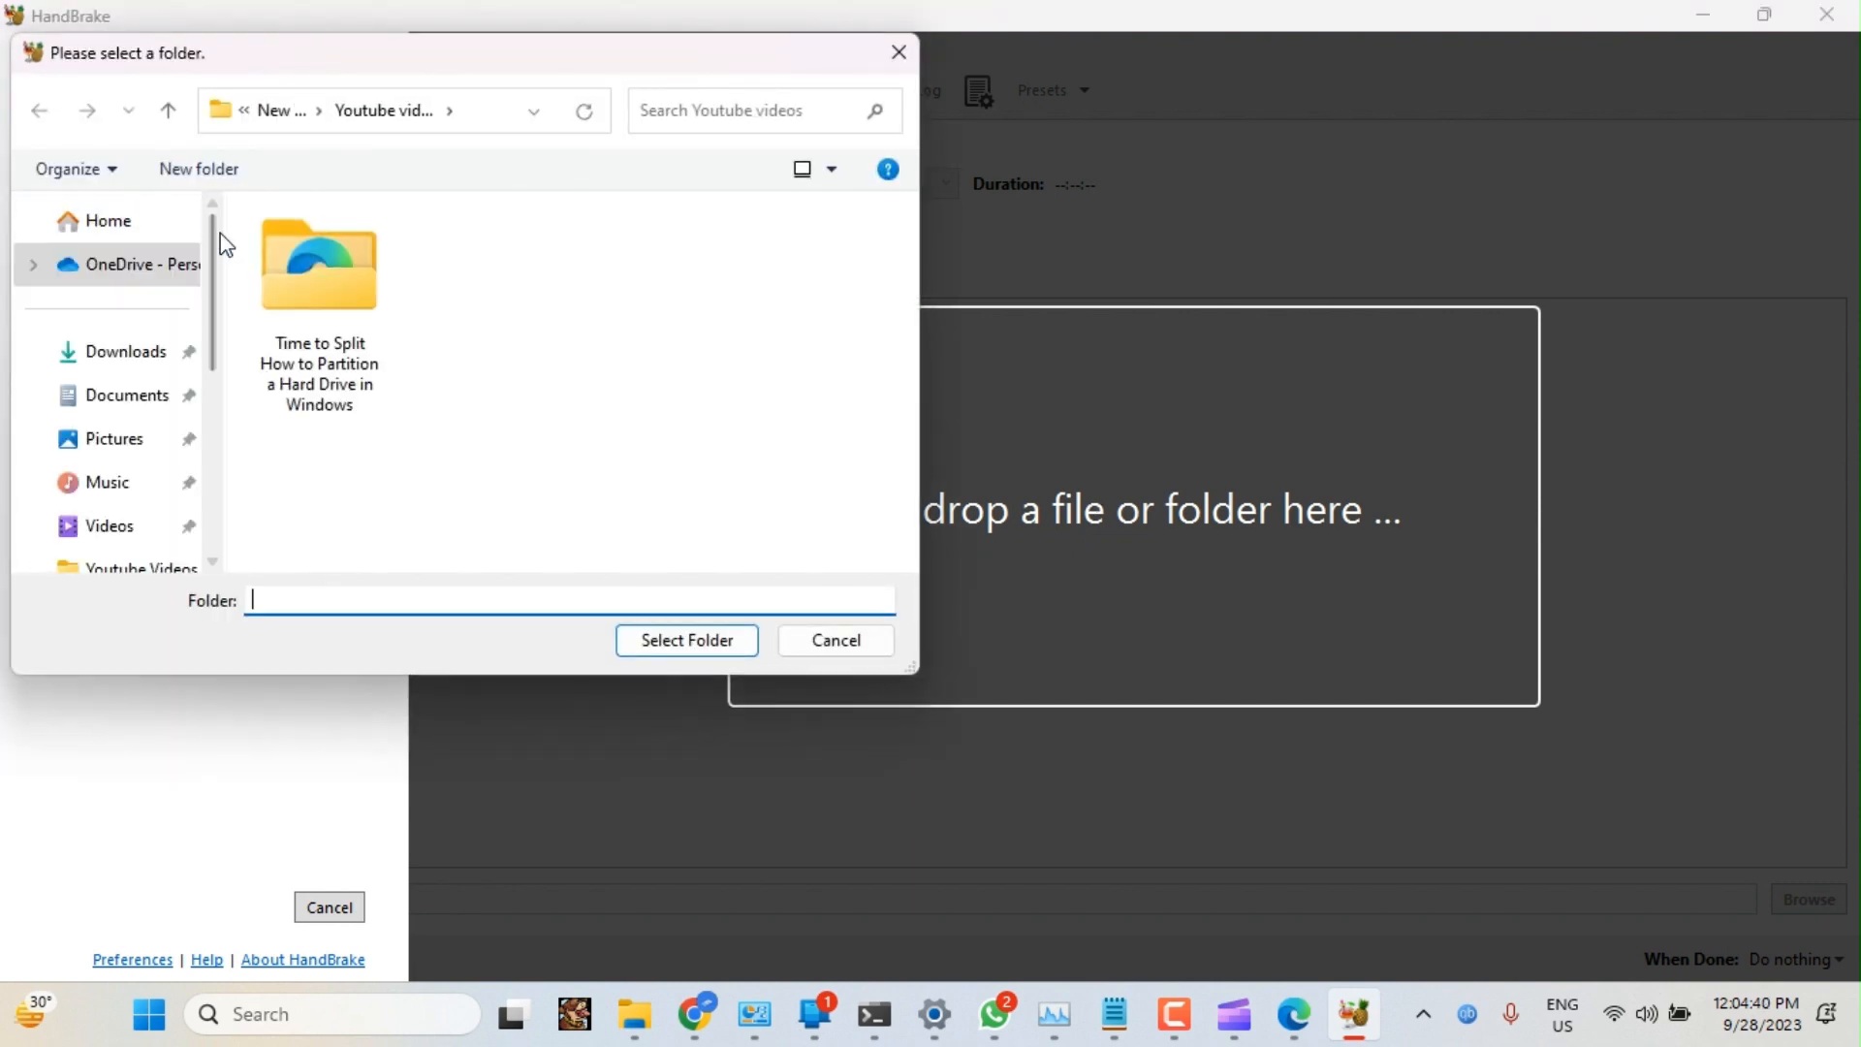
pyautogui.click(124, 351)
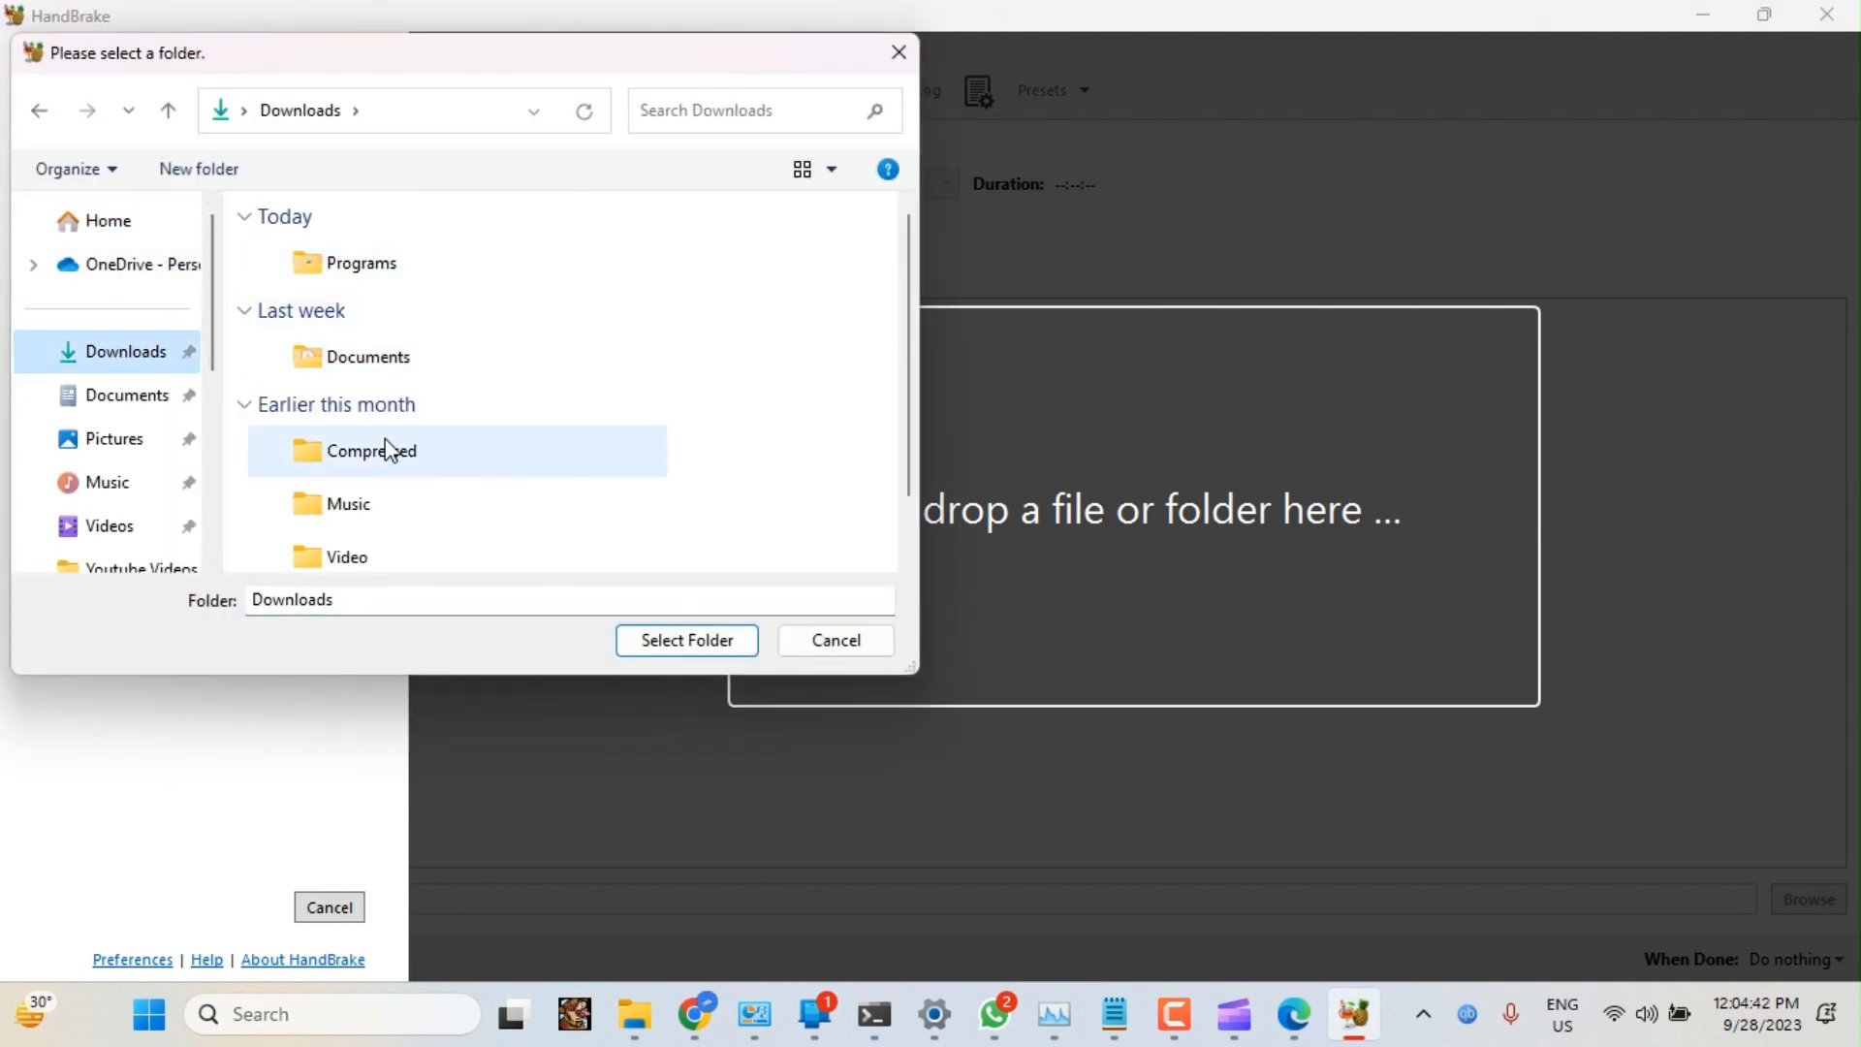
pyautogui.click(834, 640)
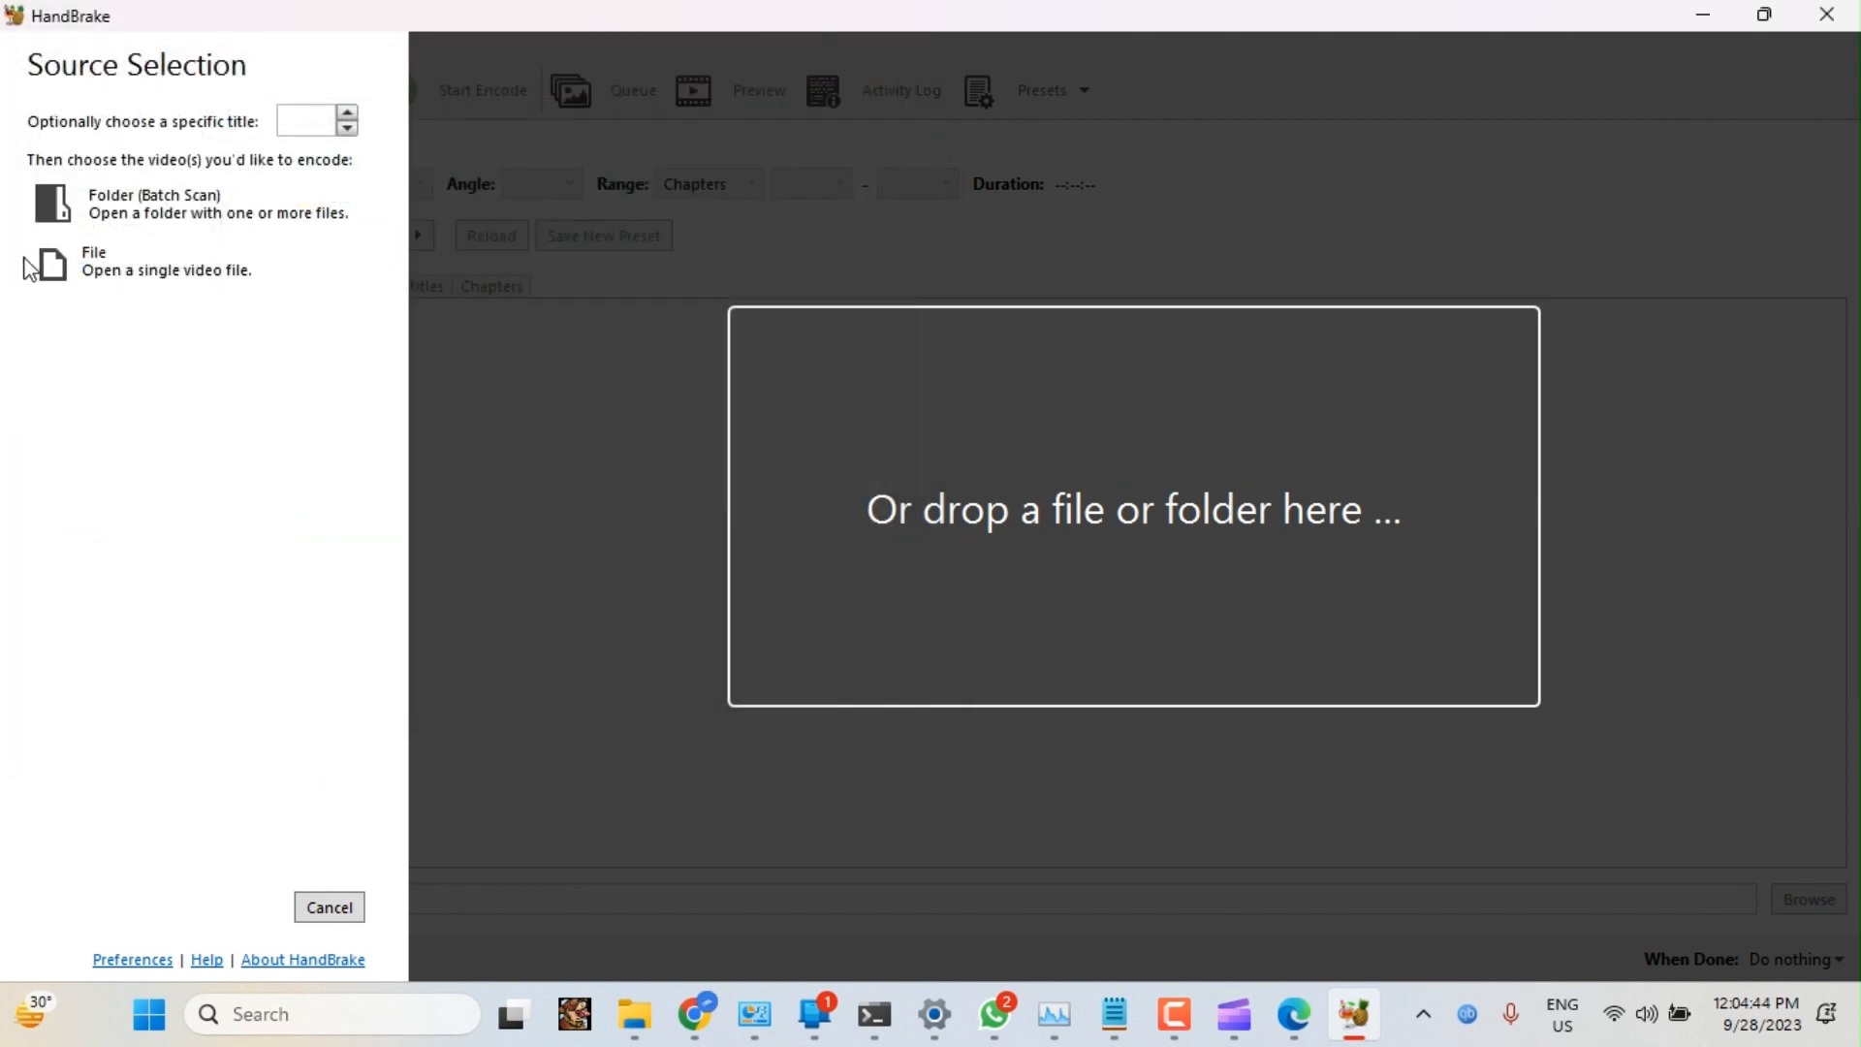
pyautogui.click(93, 261)
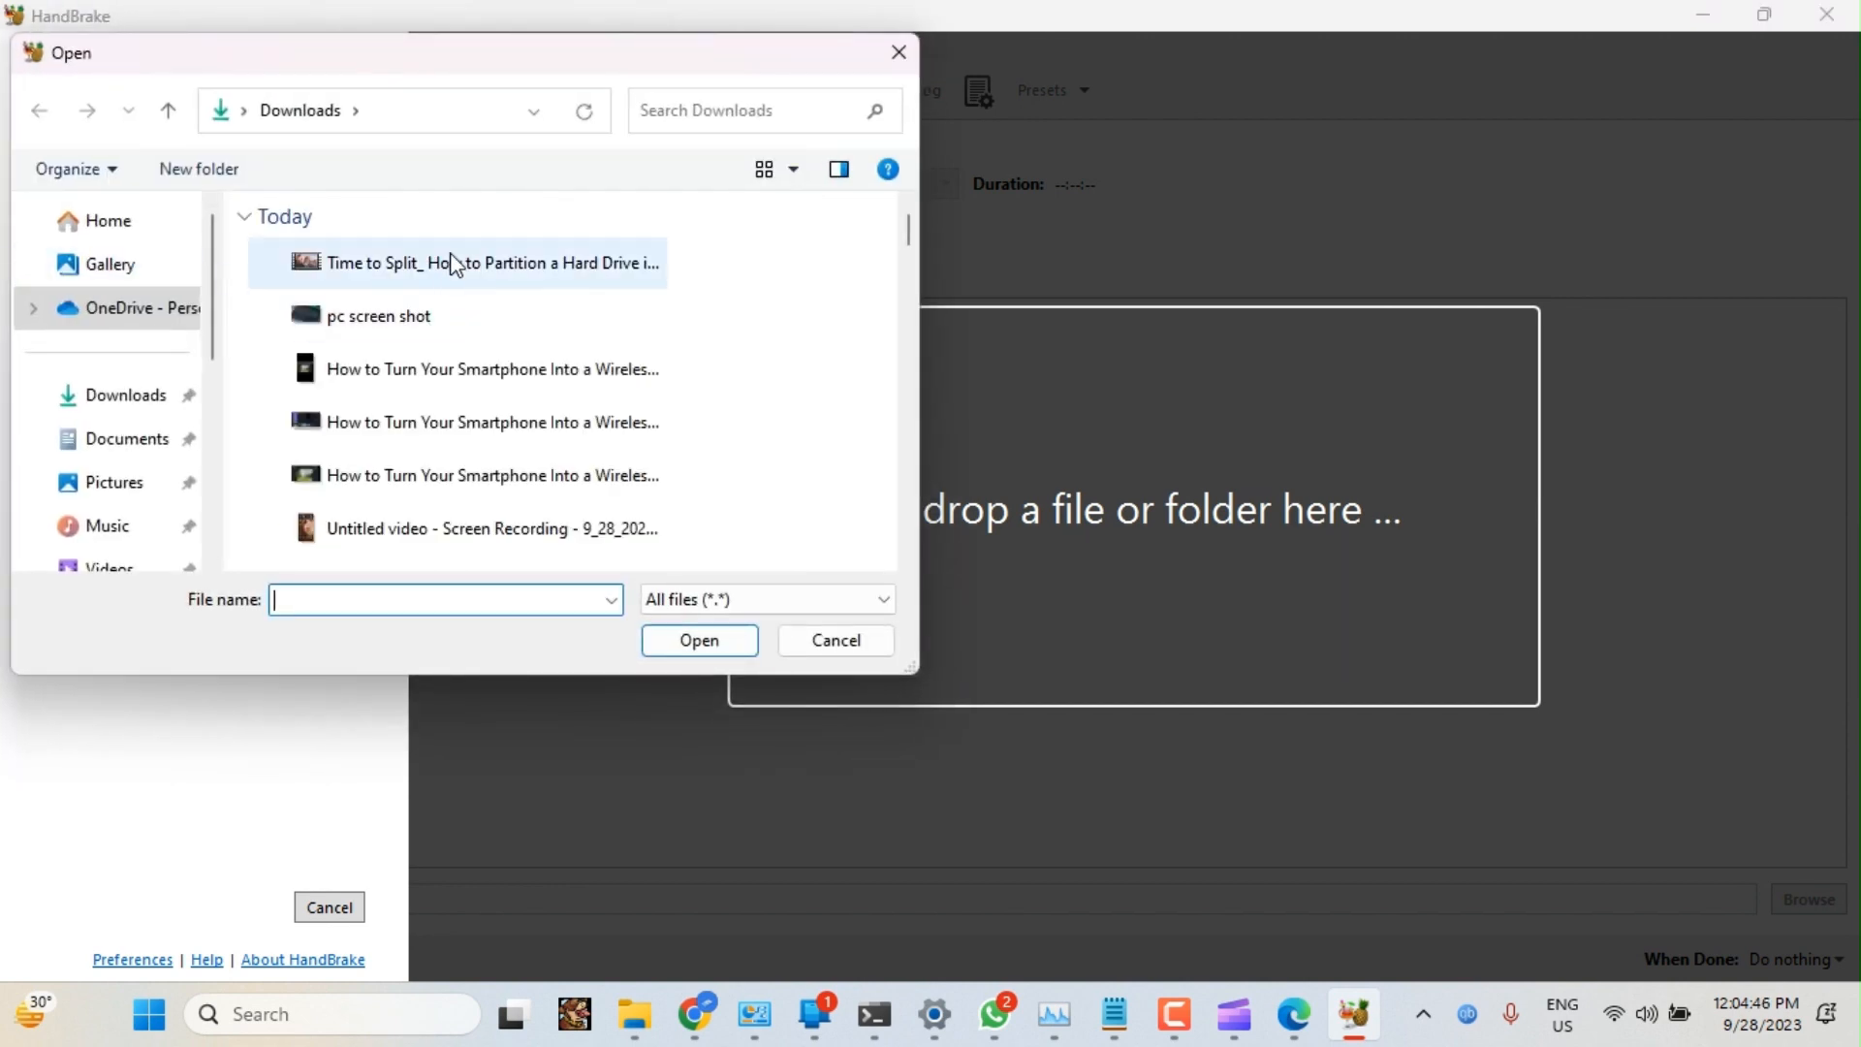
pyautogui.click(490, 369)
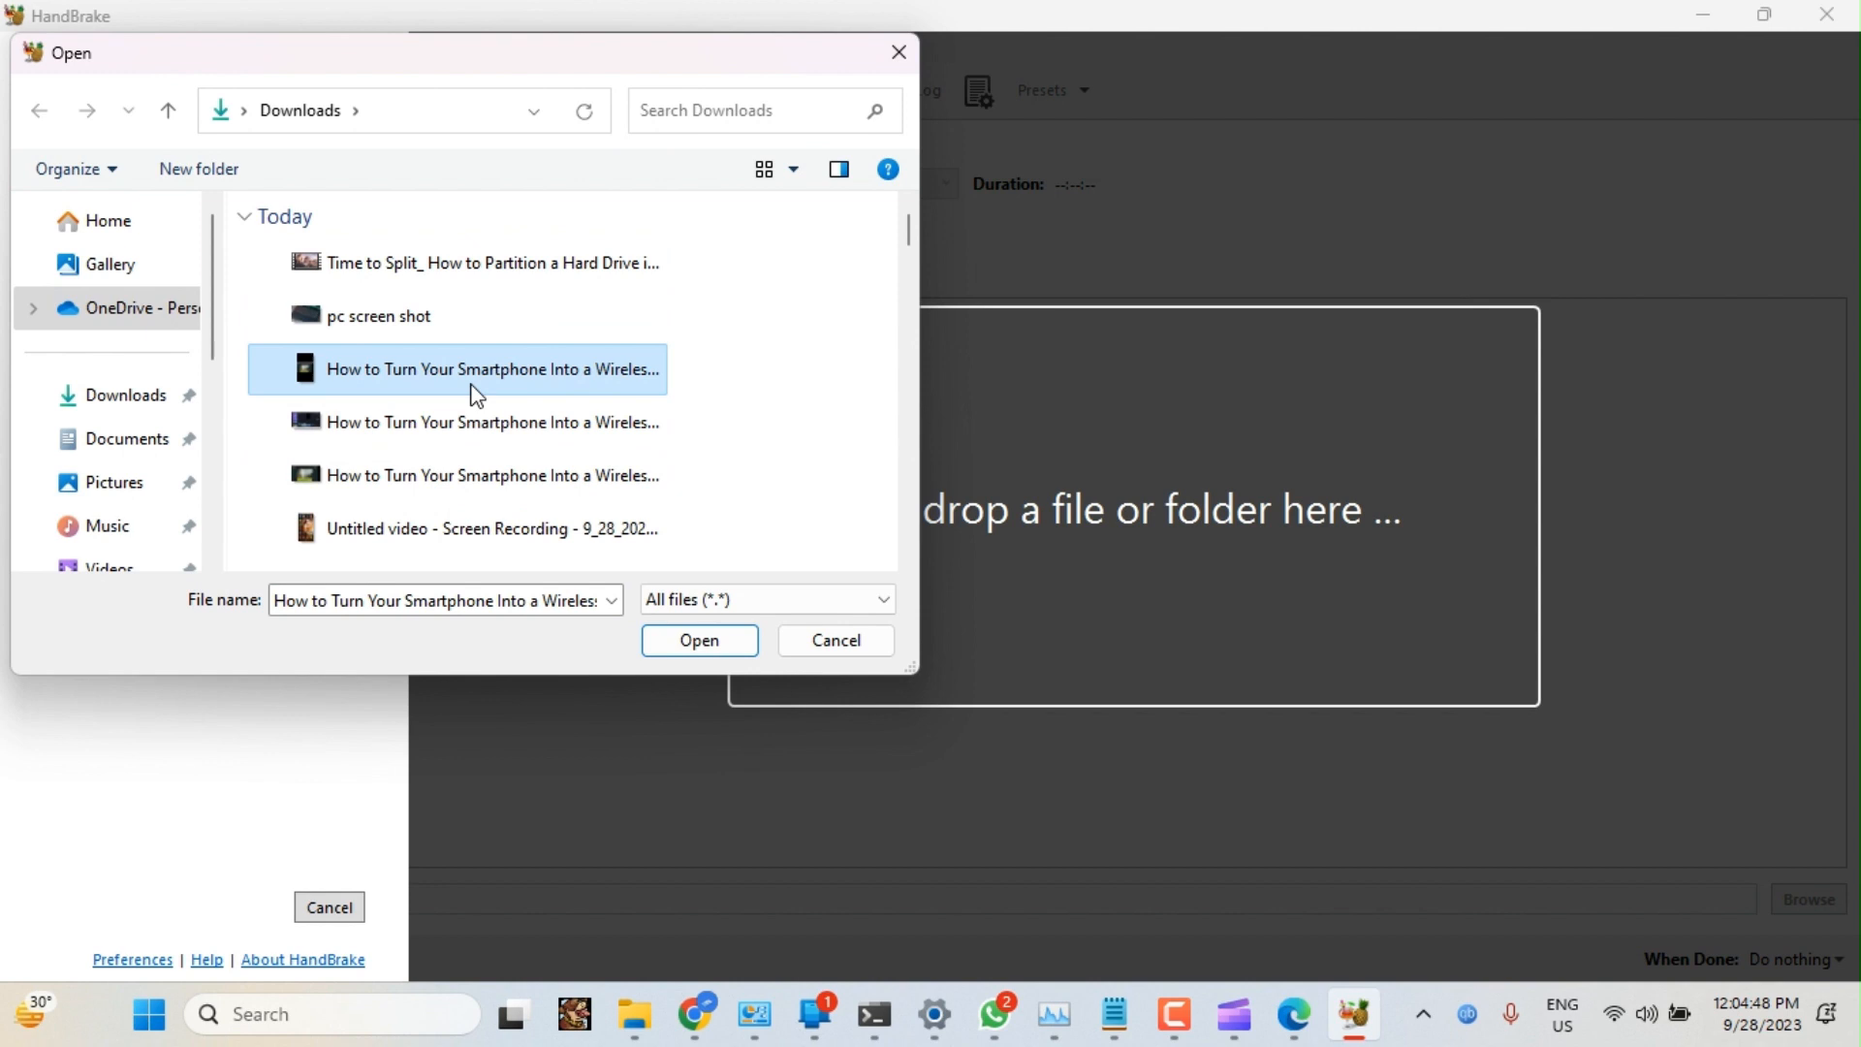
pyautogui.click(698, 639)
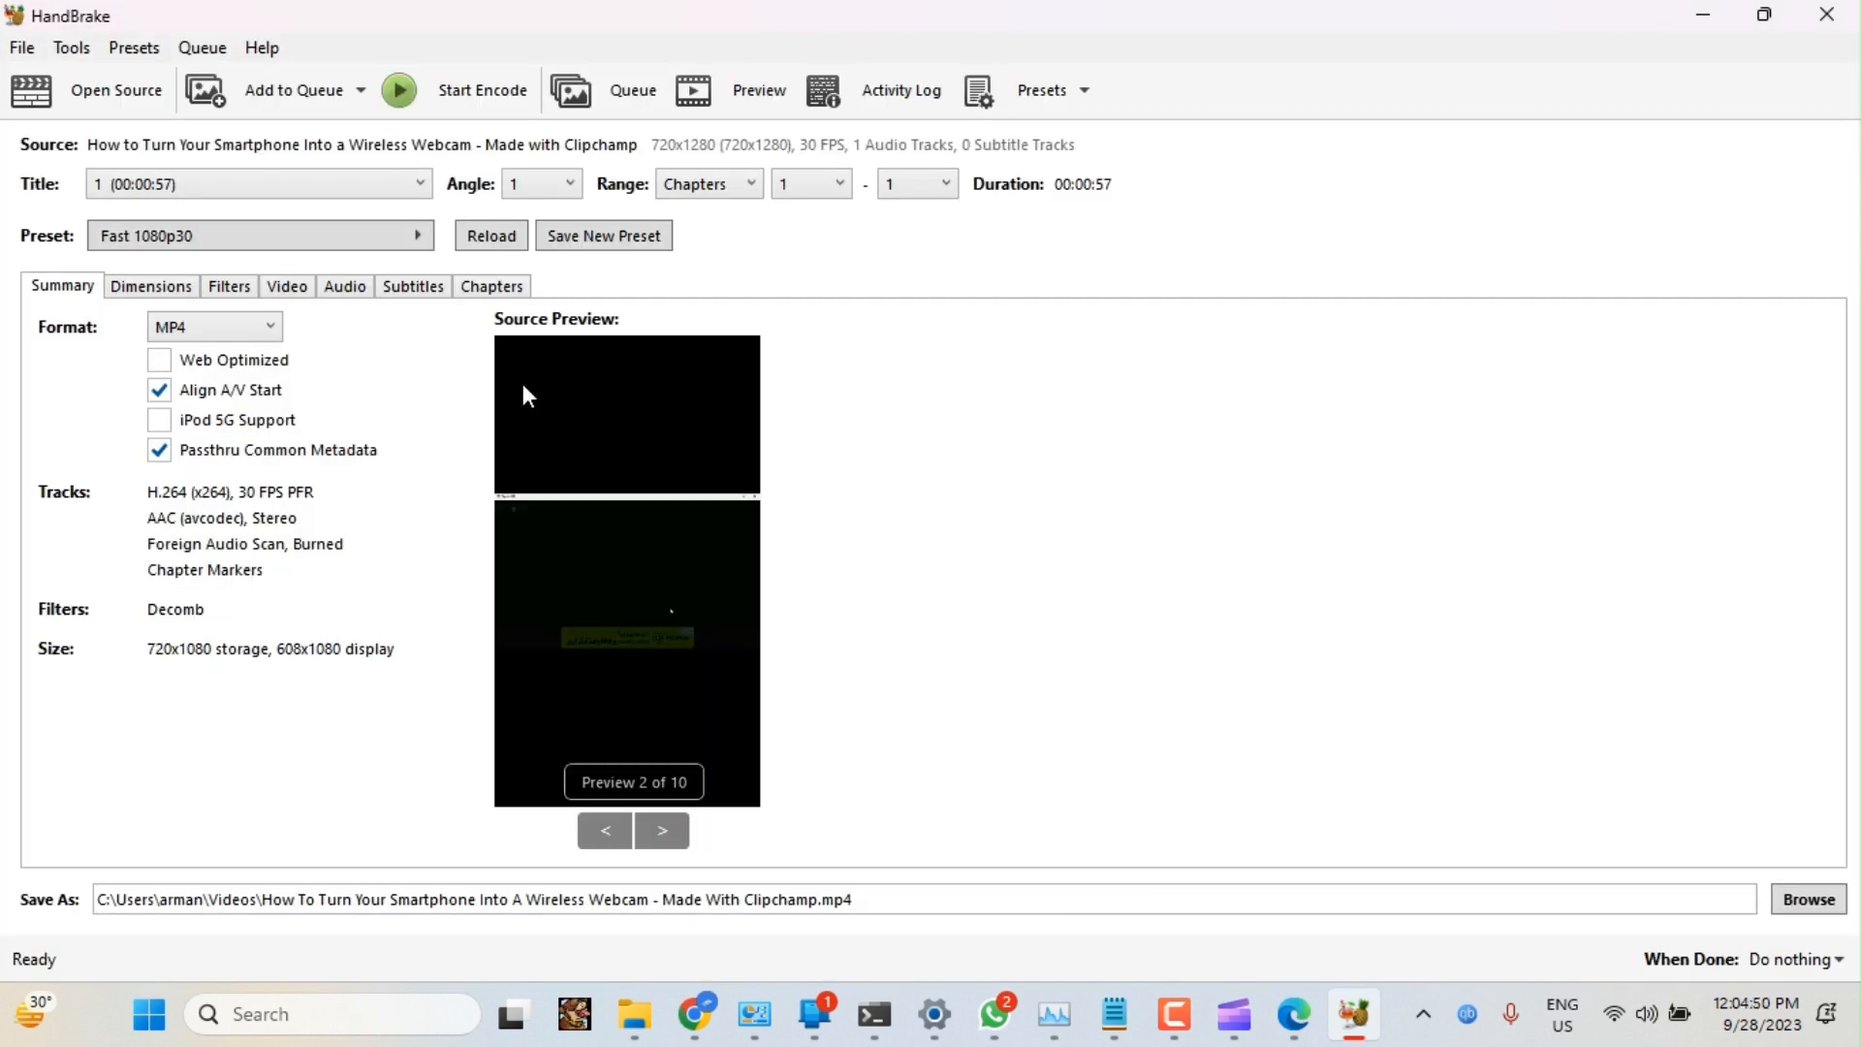
# Set the output format to MKV and the destination to E:\Youtube videos
pyautogui.click(213, 327)
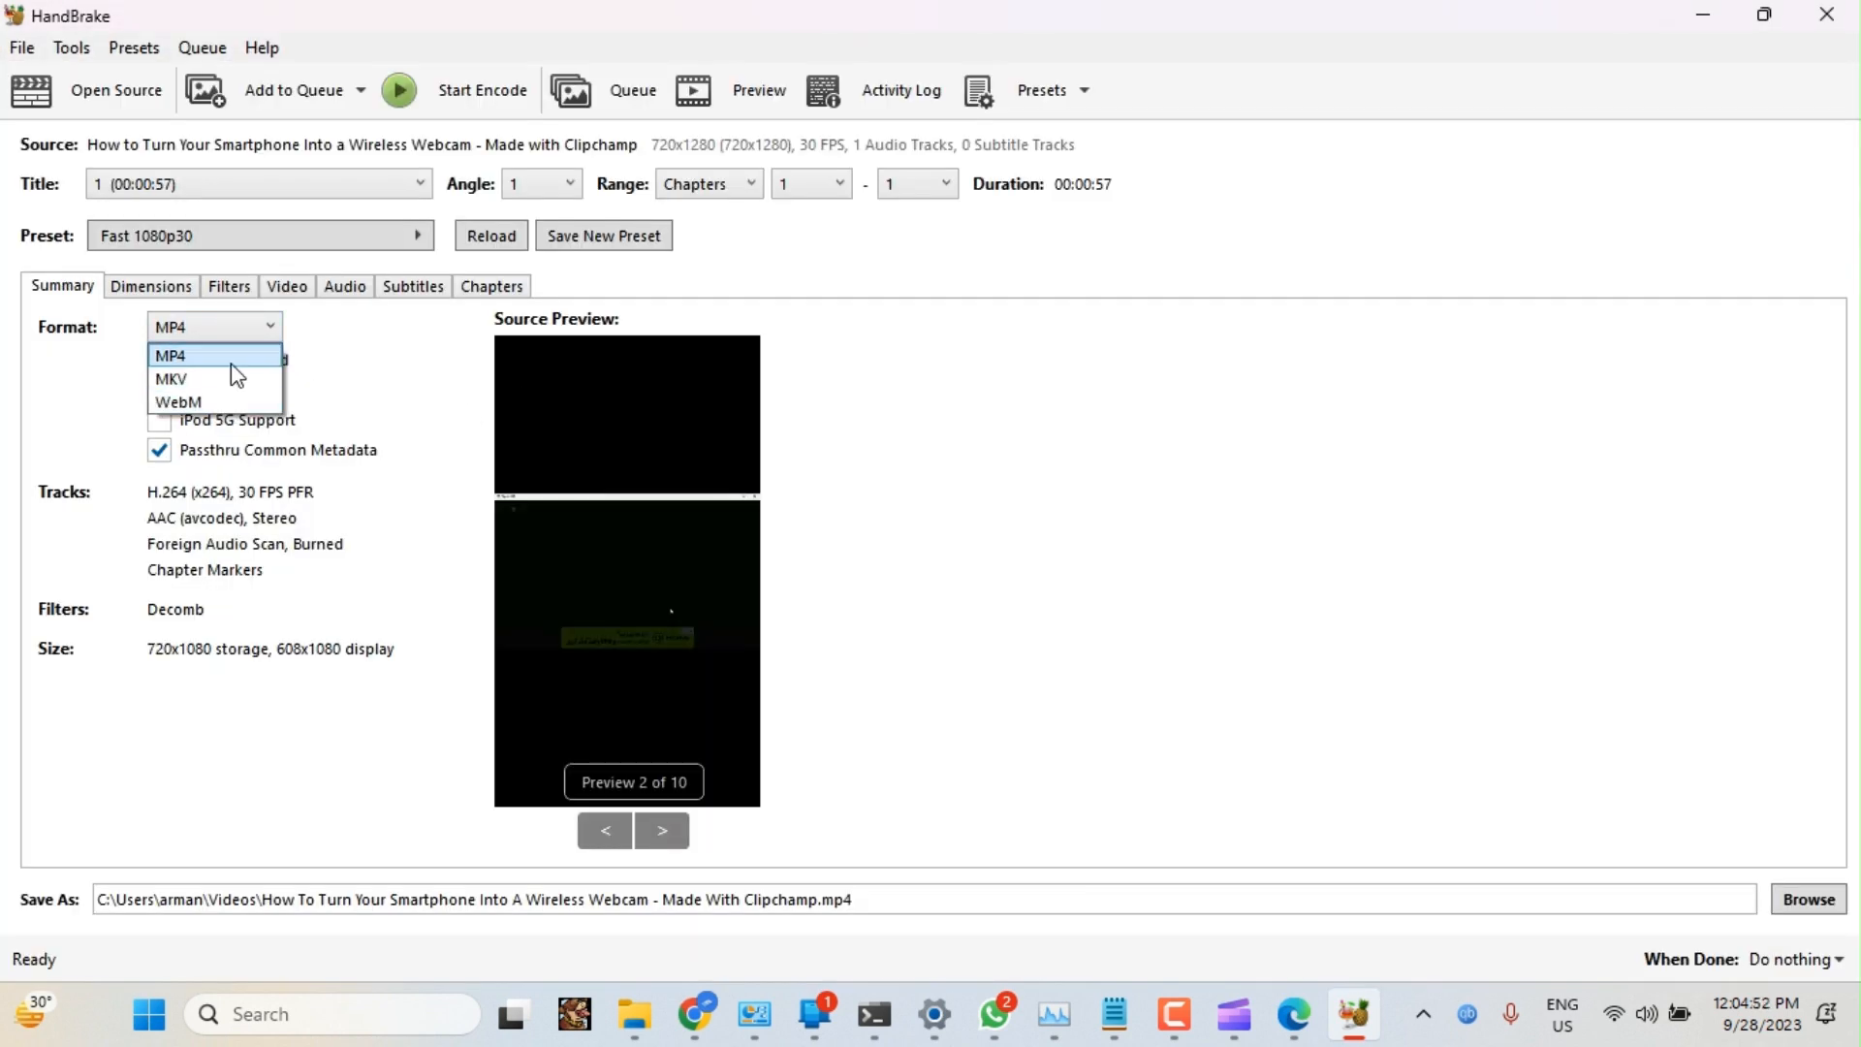
pyautogui.click(170, 379)
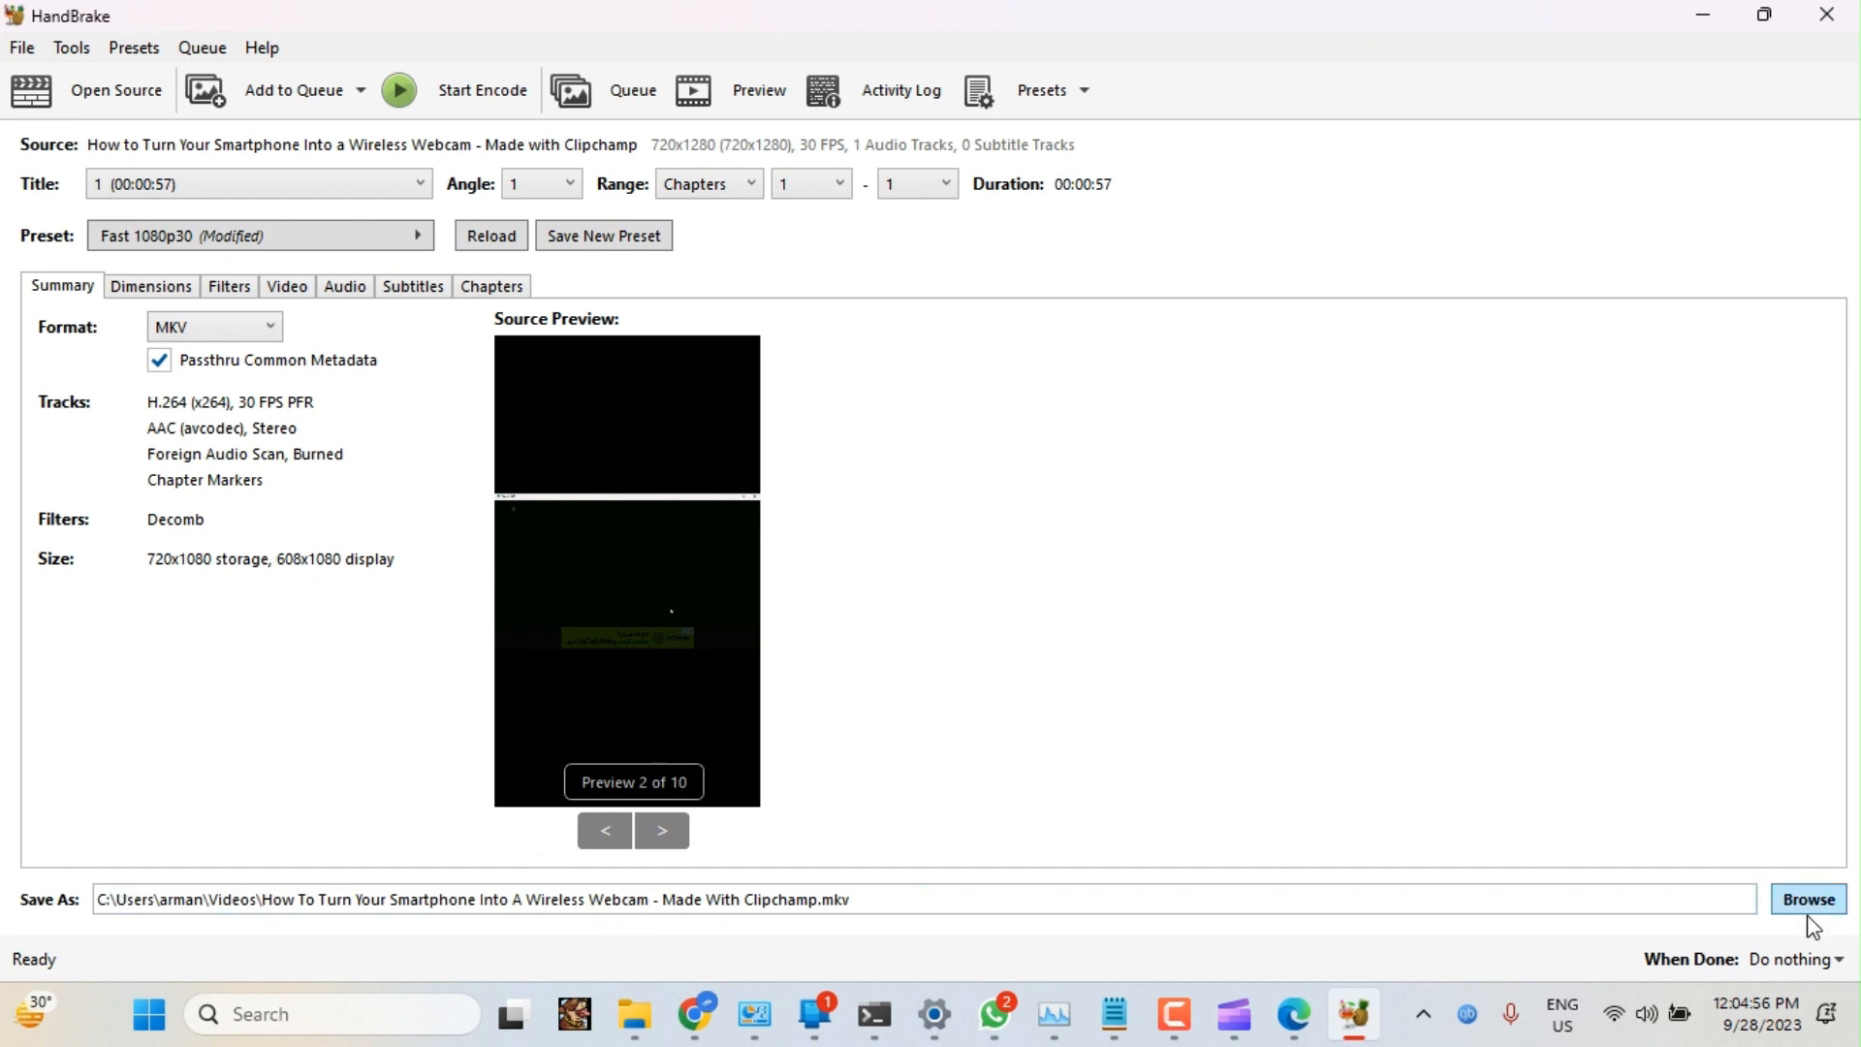
pyautogui.click(1808, 898)
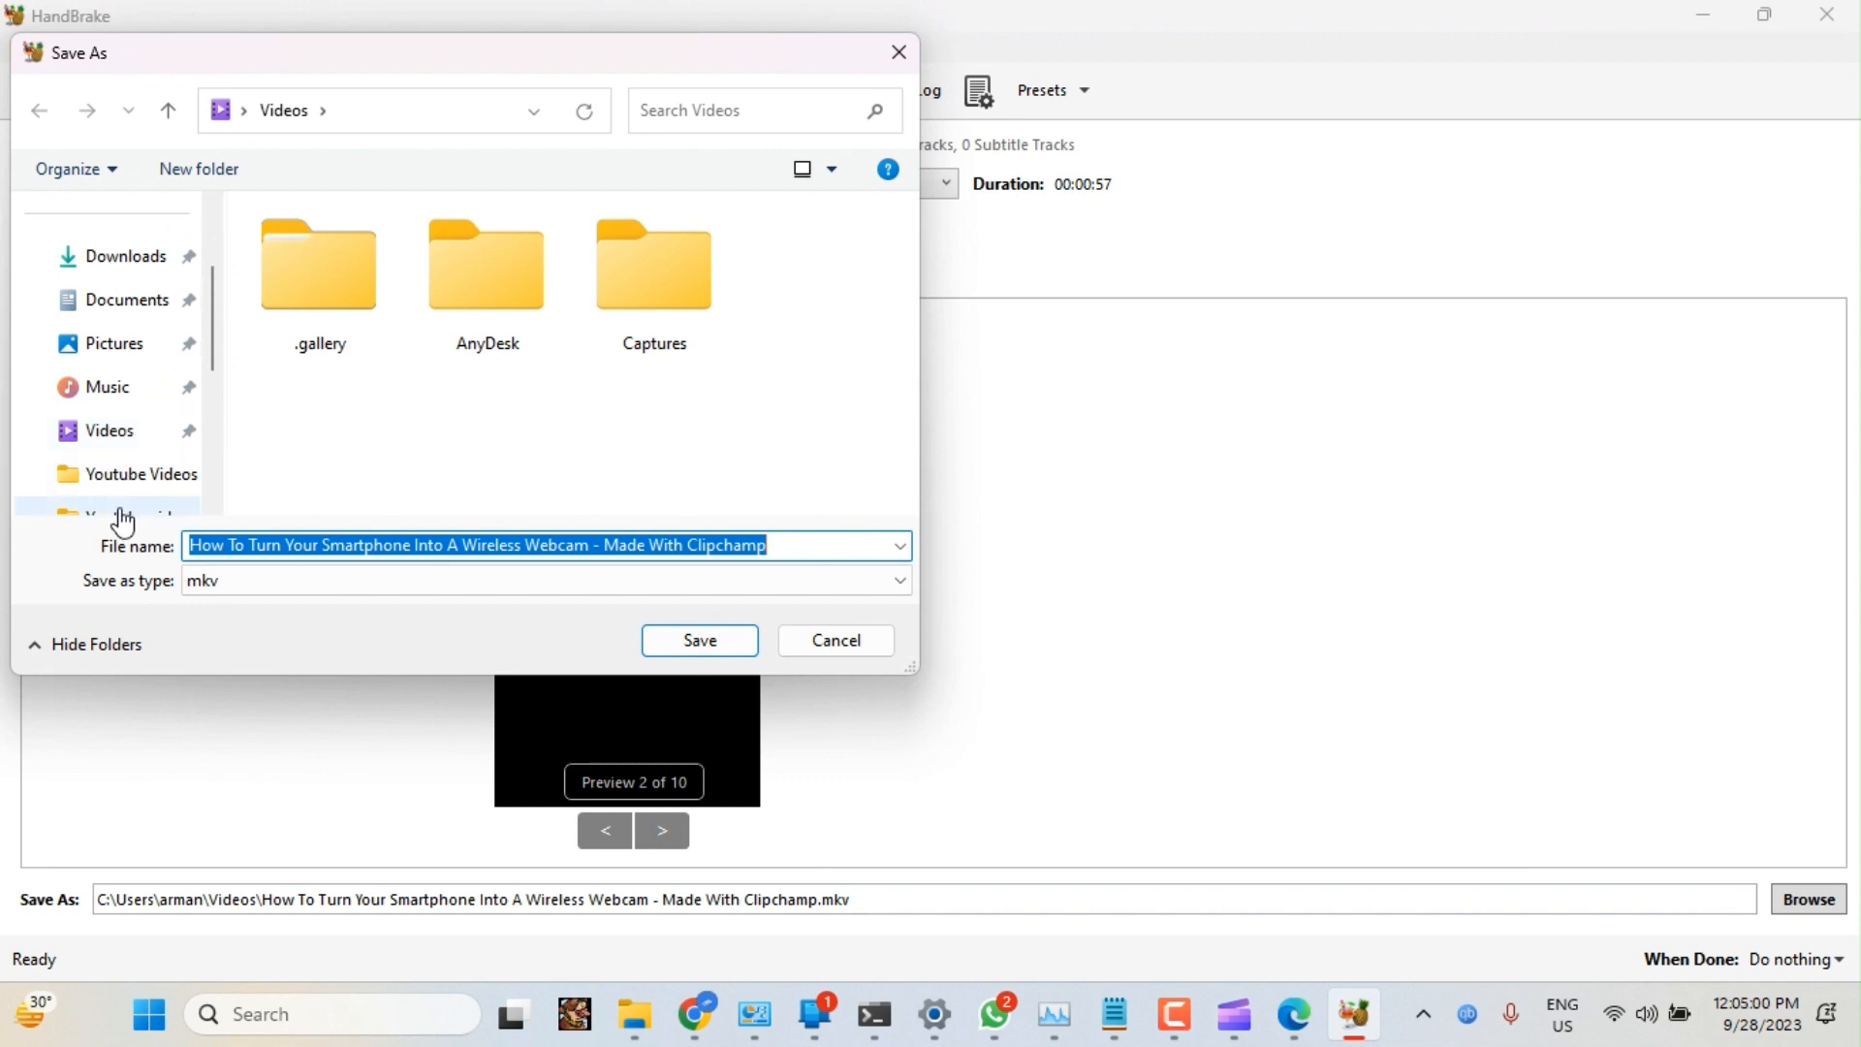
pyautogui.click(698, 640)
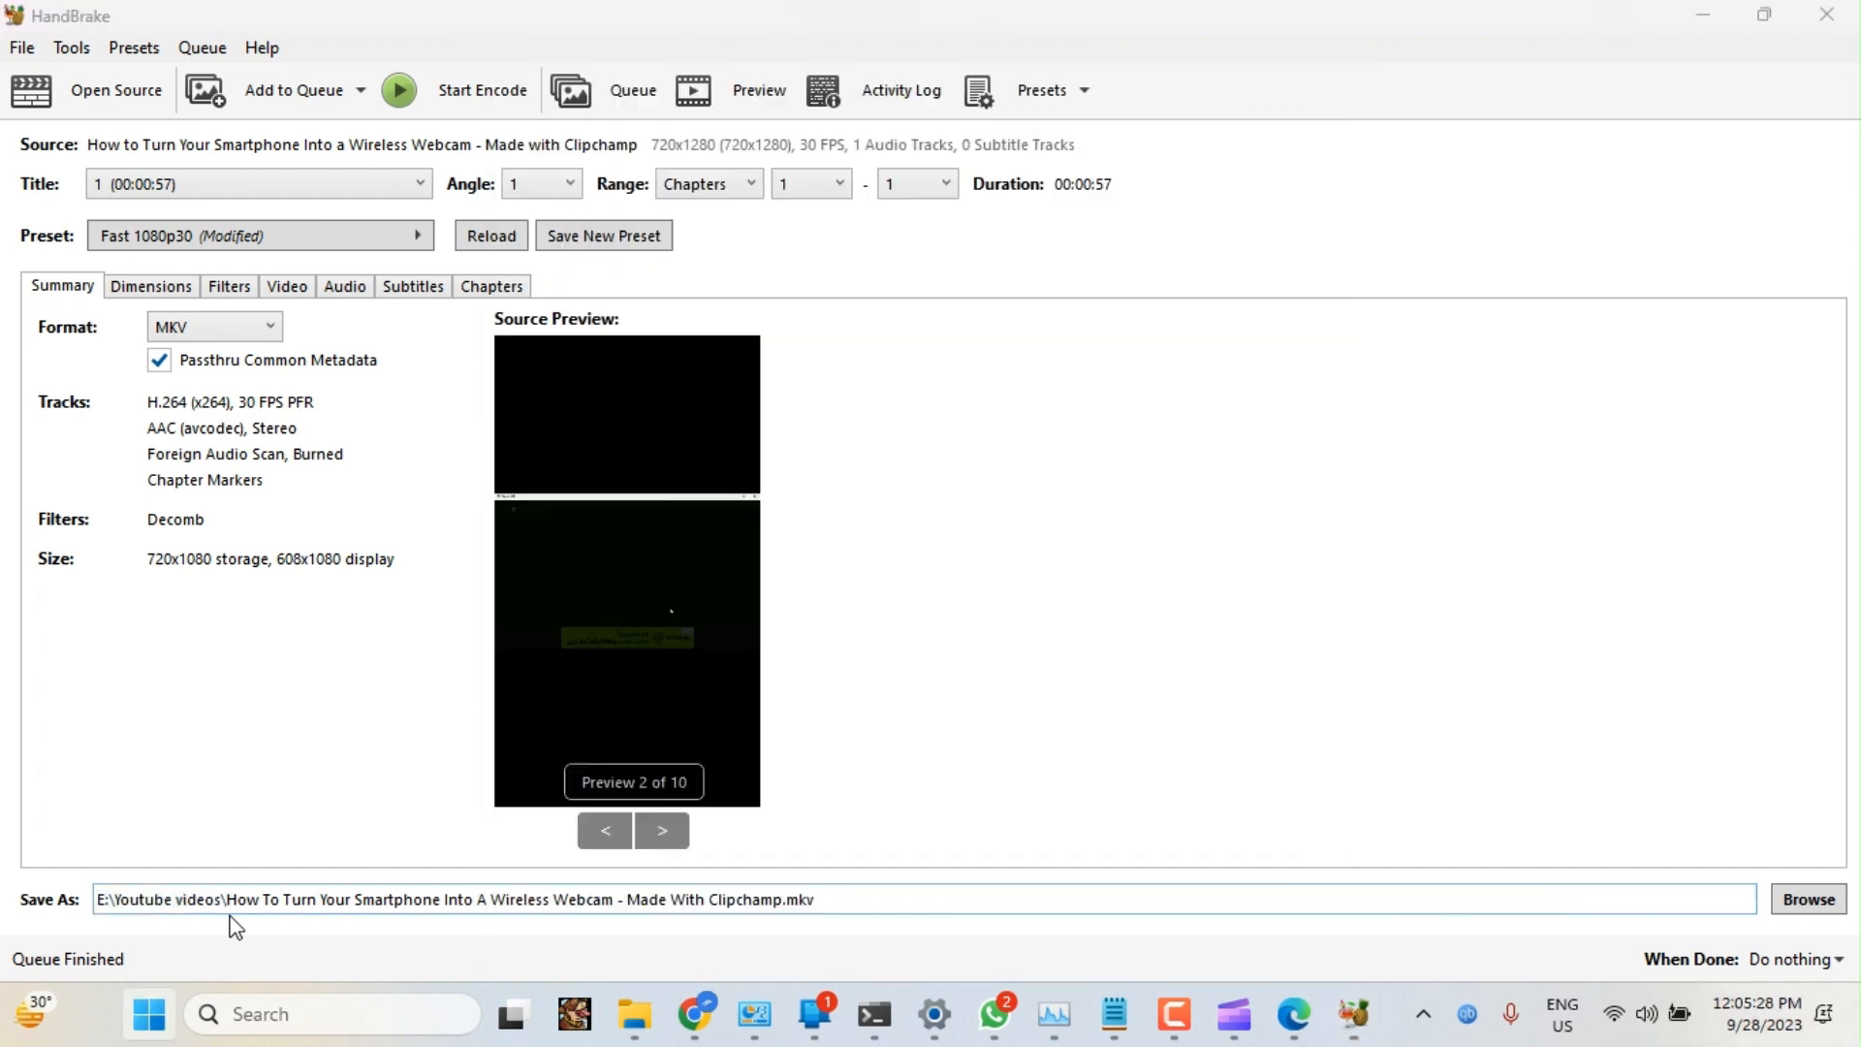
# Switch from HandBrake to VLC media player and show its Media menu
pyautogui.click(207, 1014)
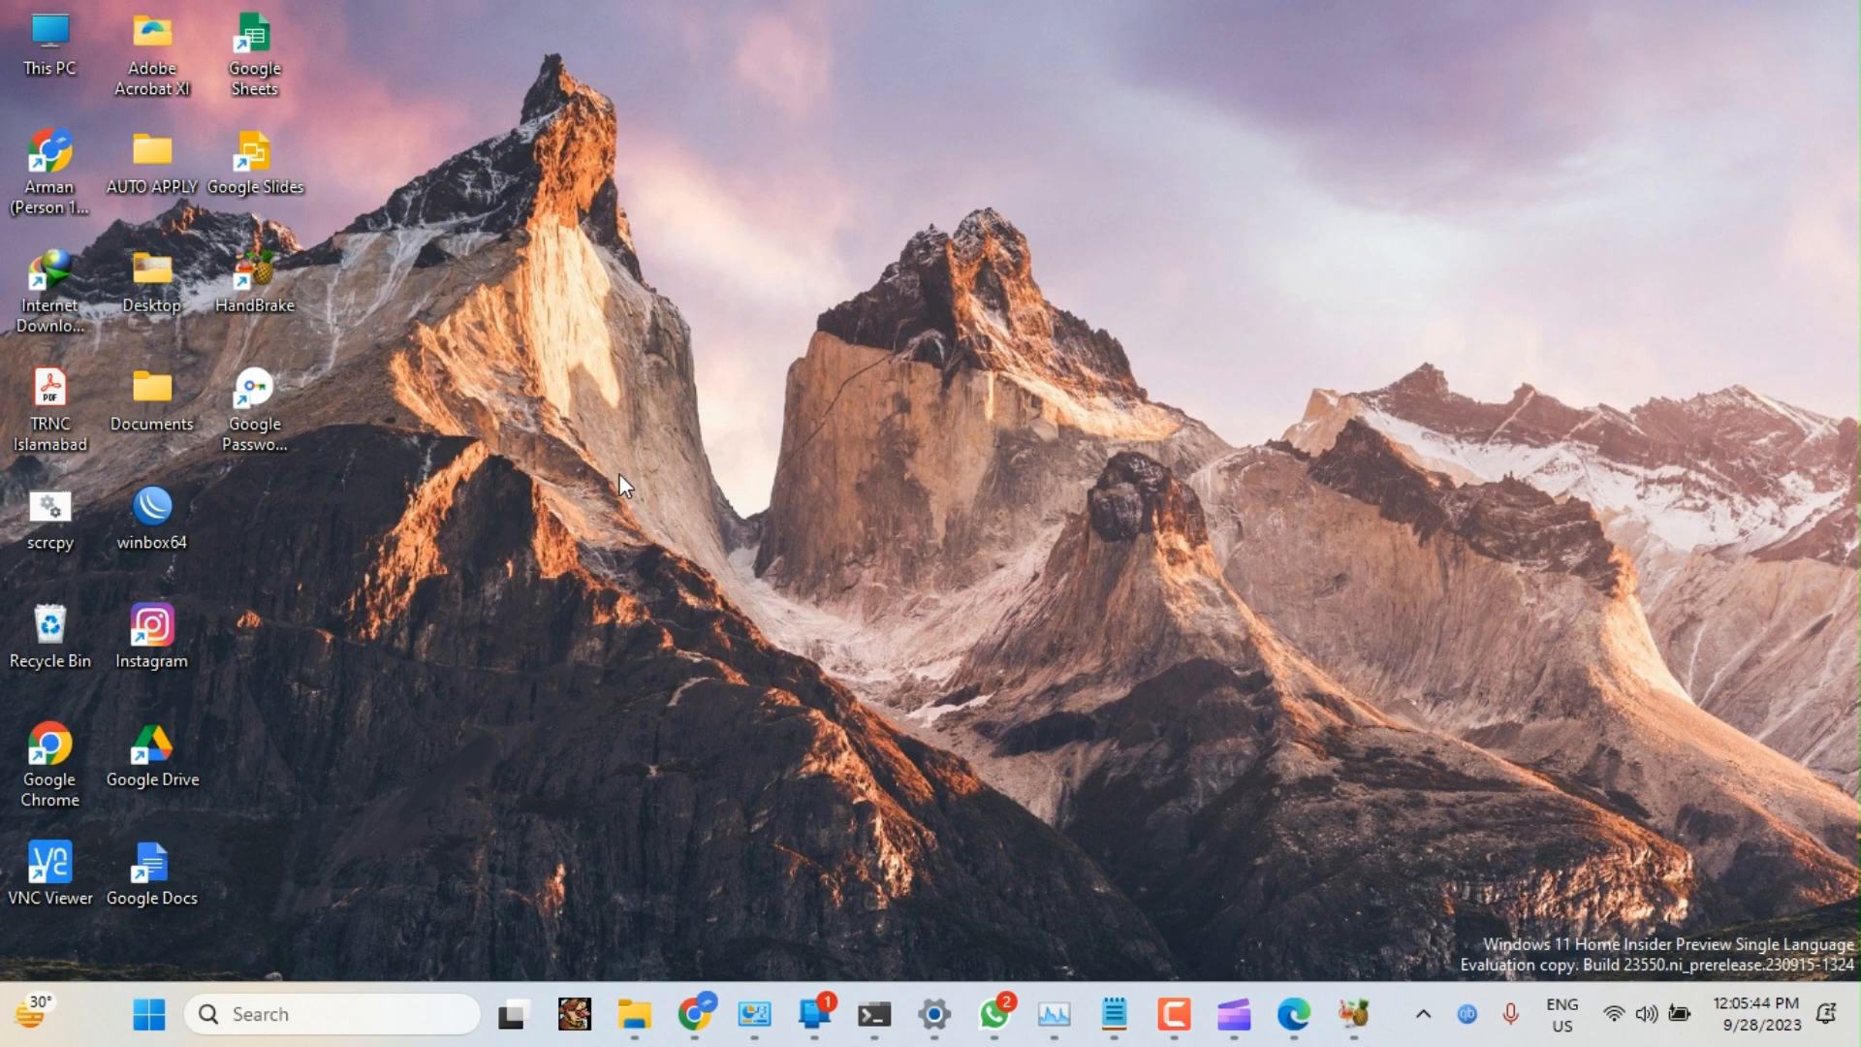
pyautogui.click(148, 1022)
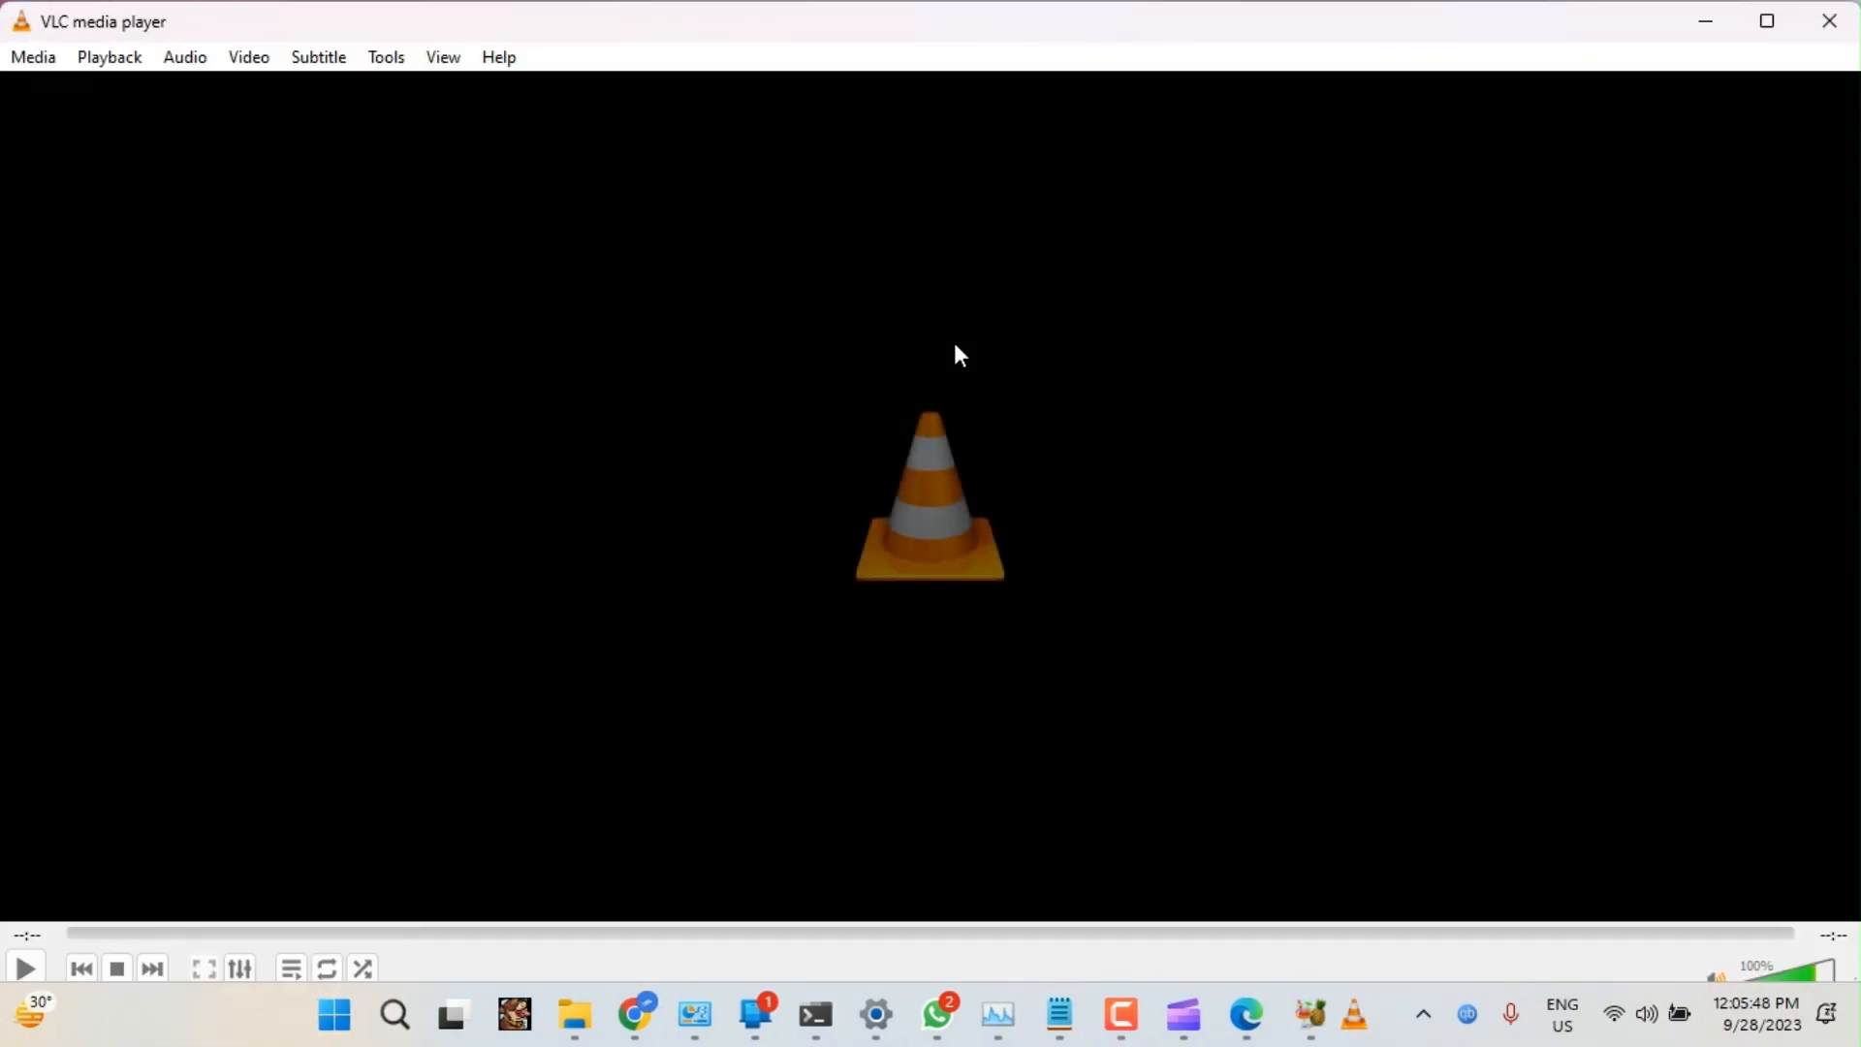
pyautogui.click(33, 56)
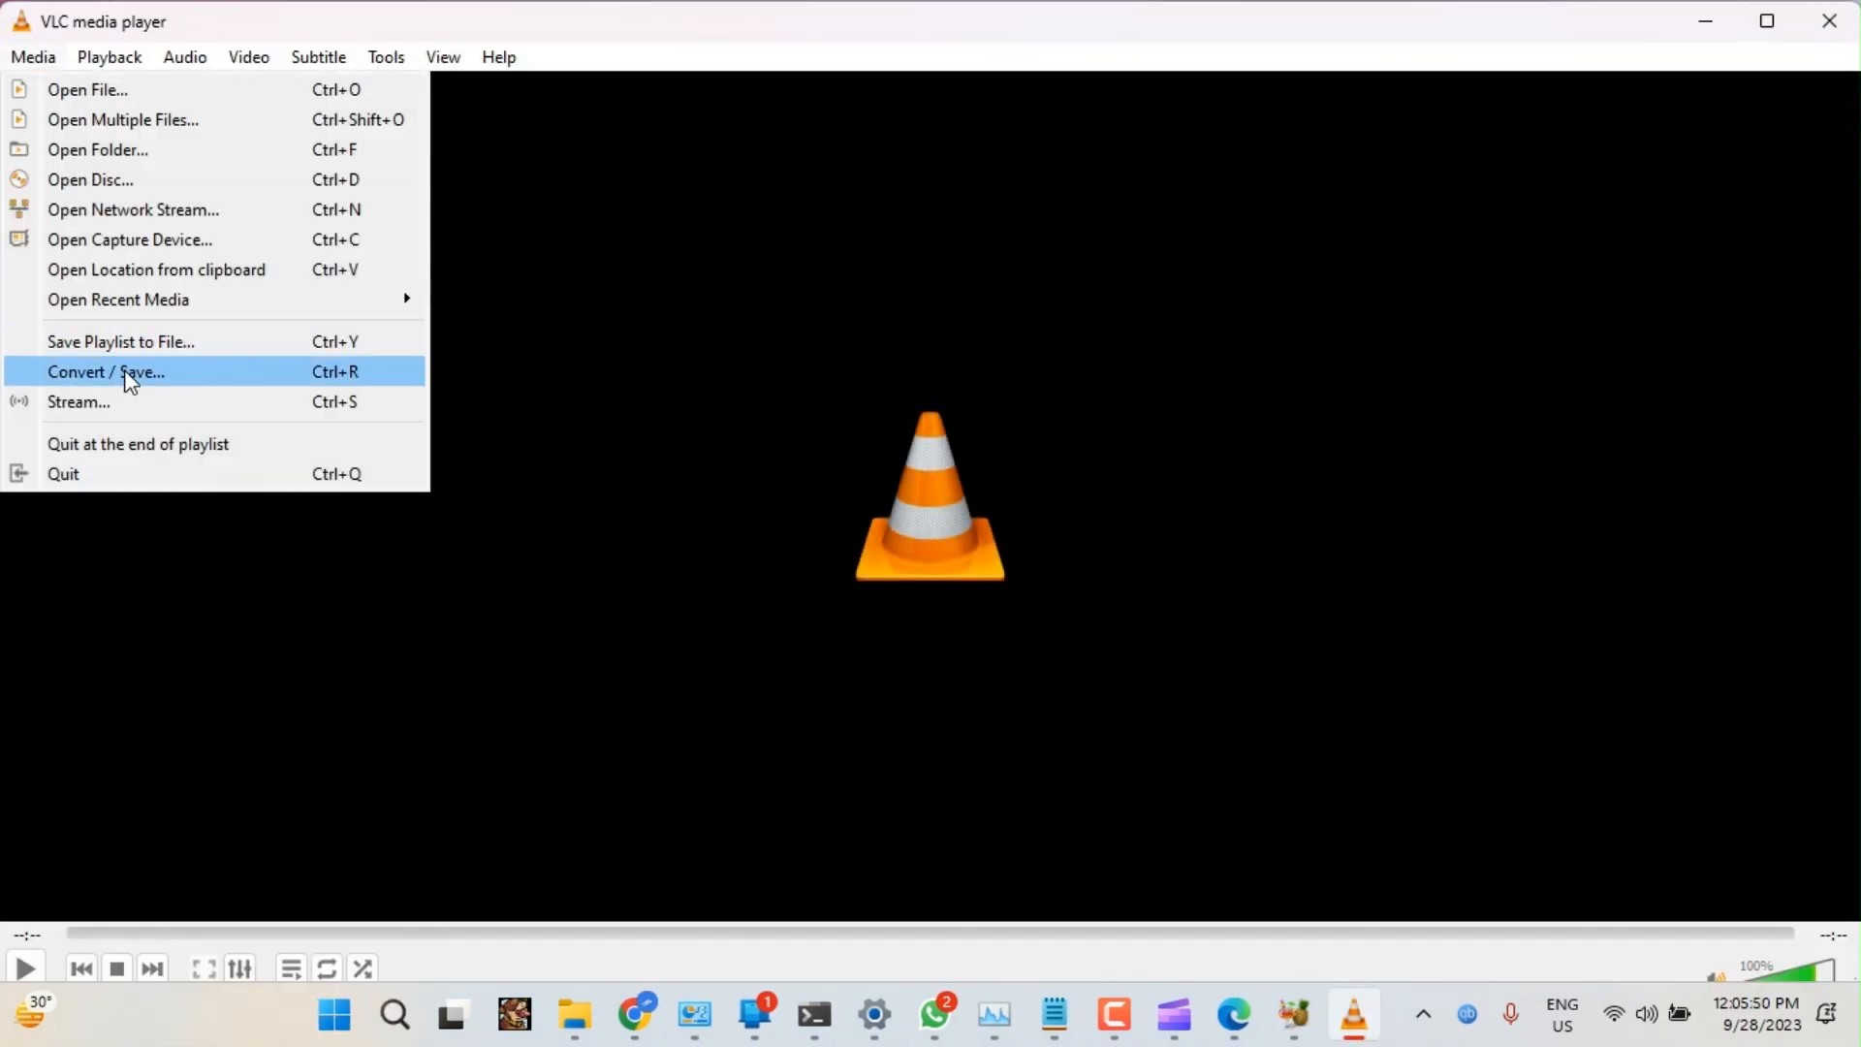
# Add the Untitled video screen recording .webm from Downloads to VLC's Convert / Save
pyautogui.click(105, 371)
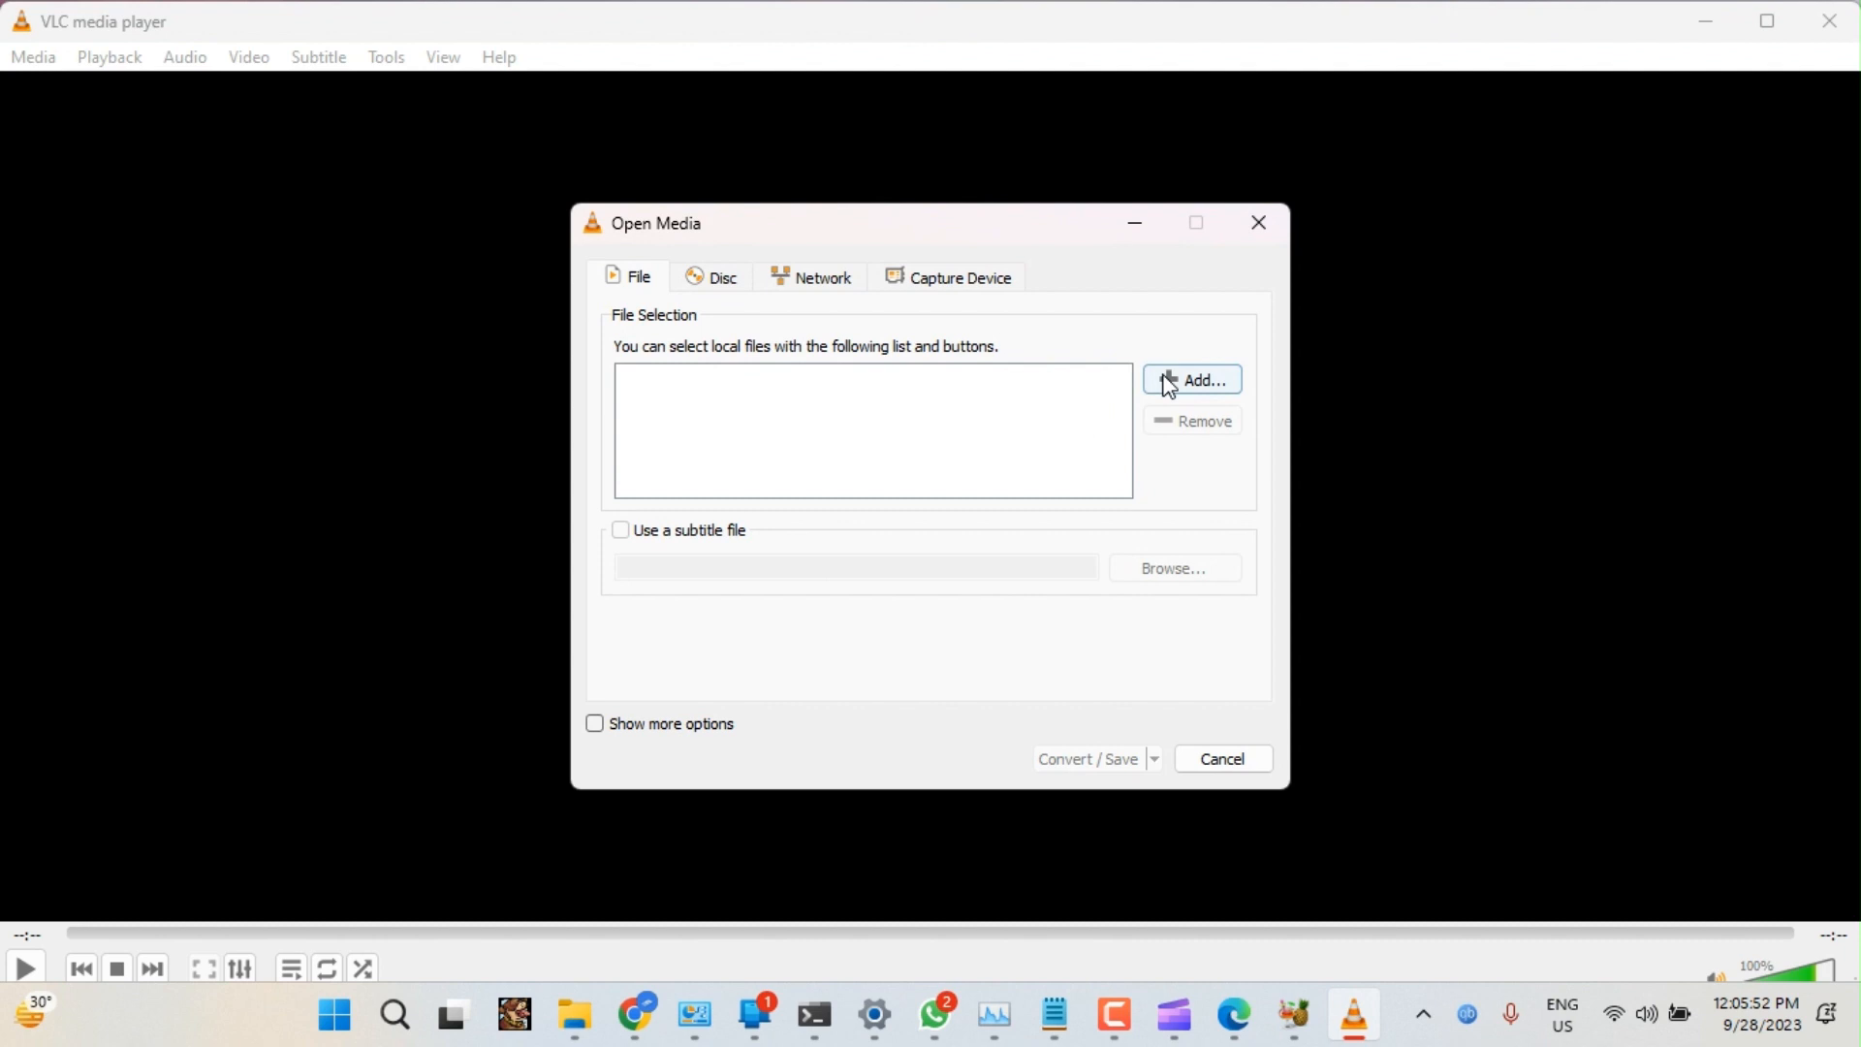
pyautogui.click(1190, 380)
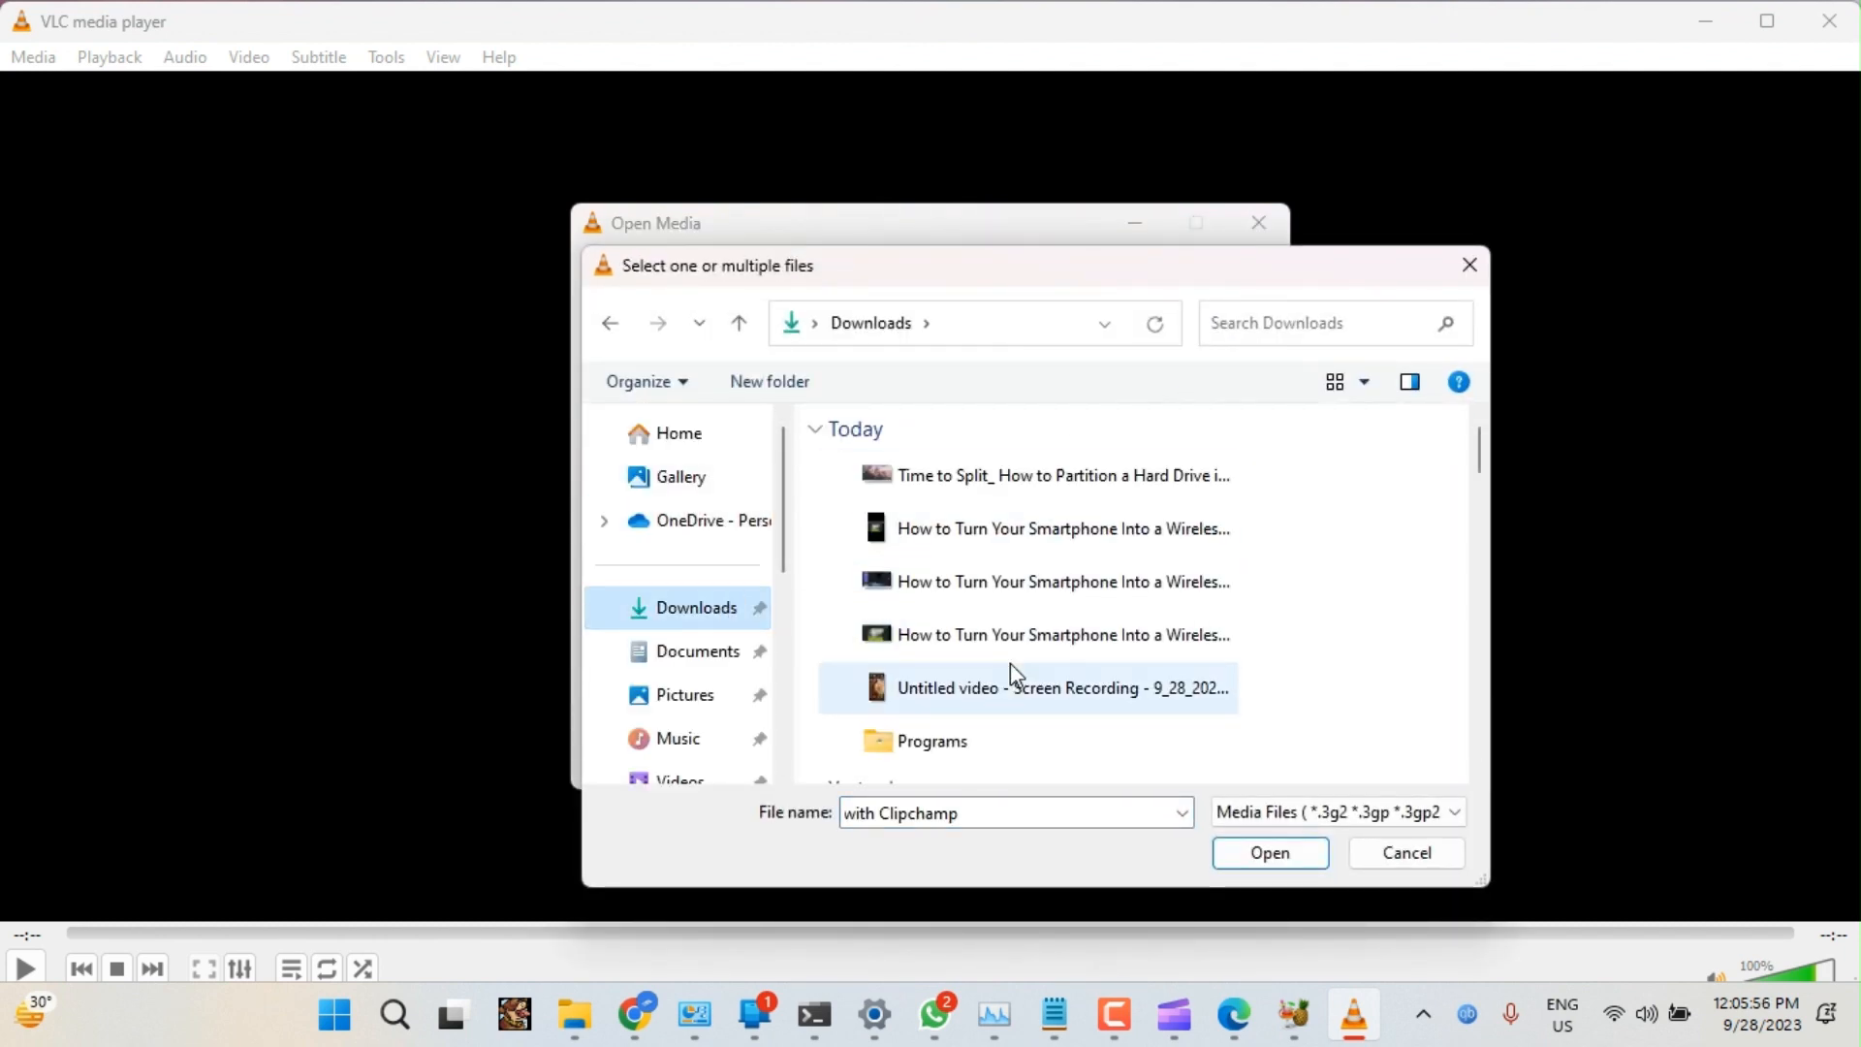
pyautogui.click(1268, 852)
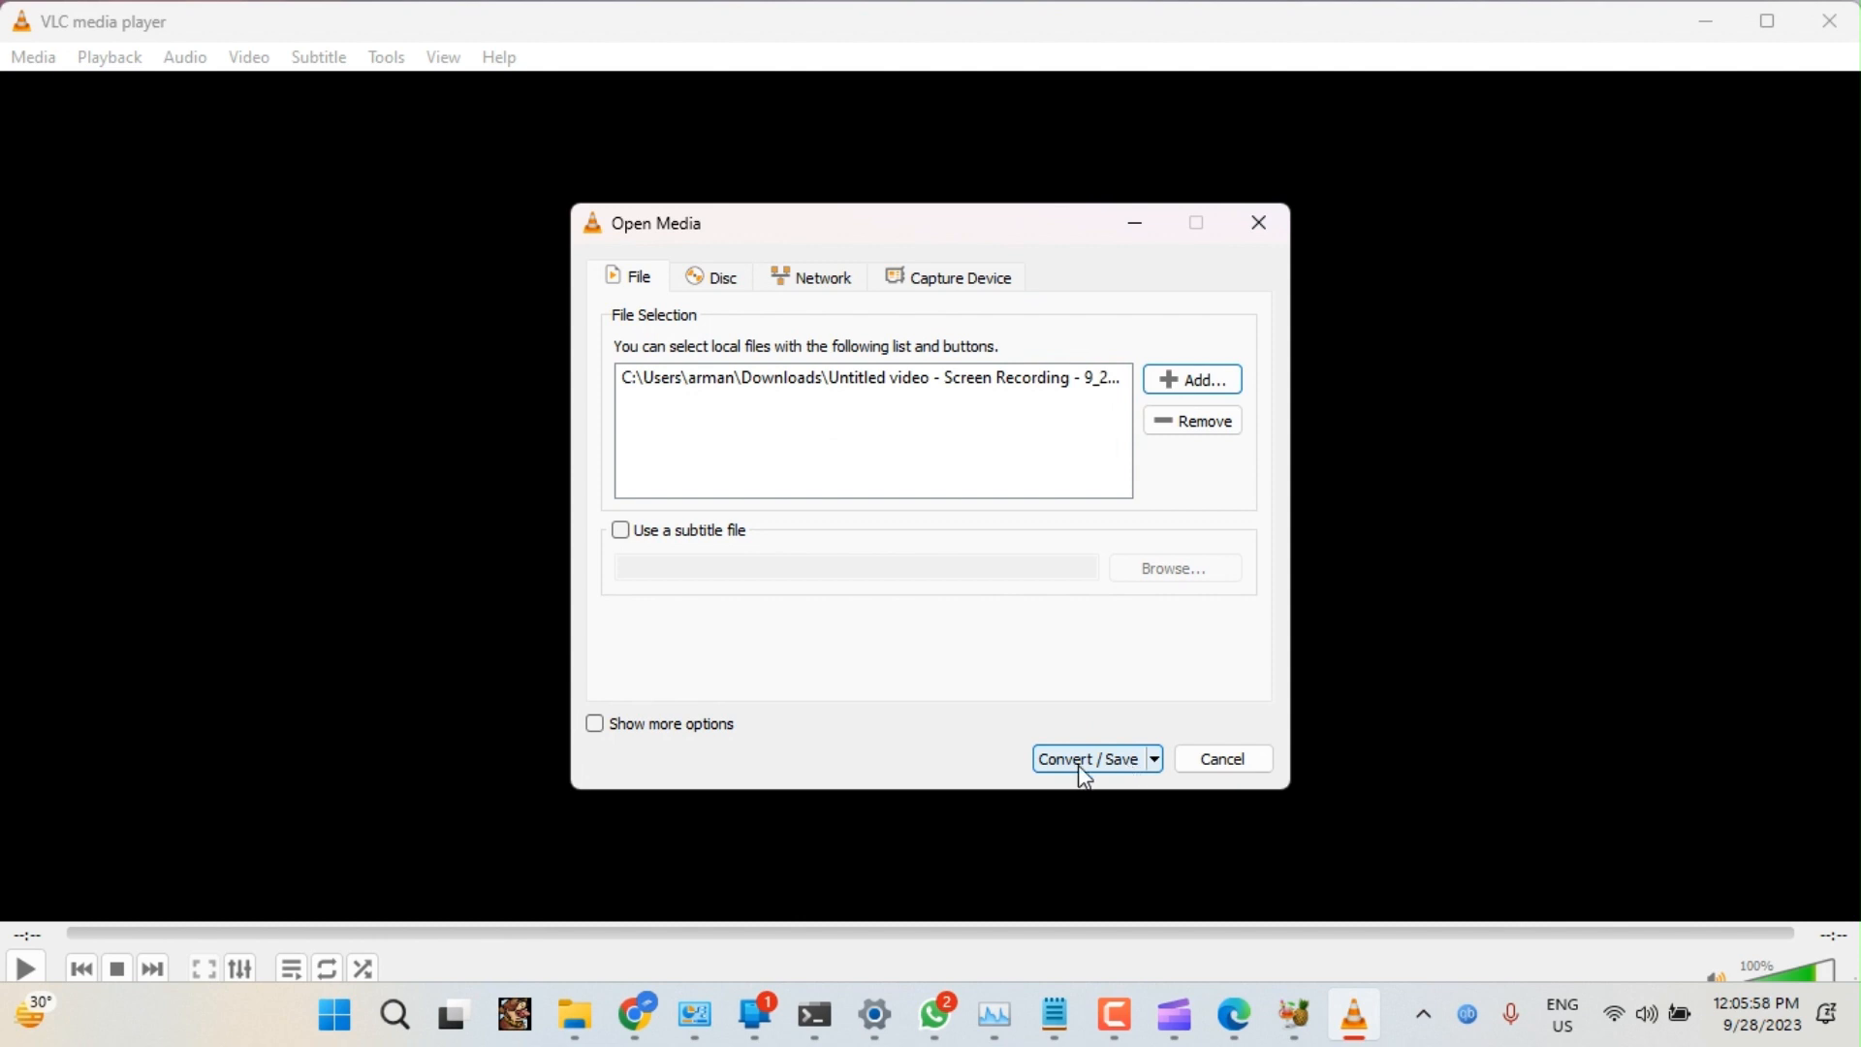
pyautogui.click(1089, 758)
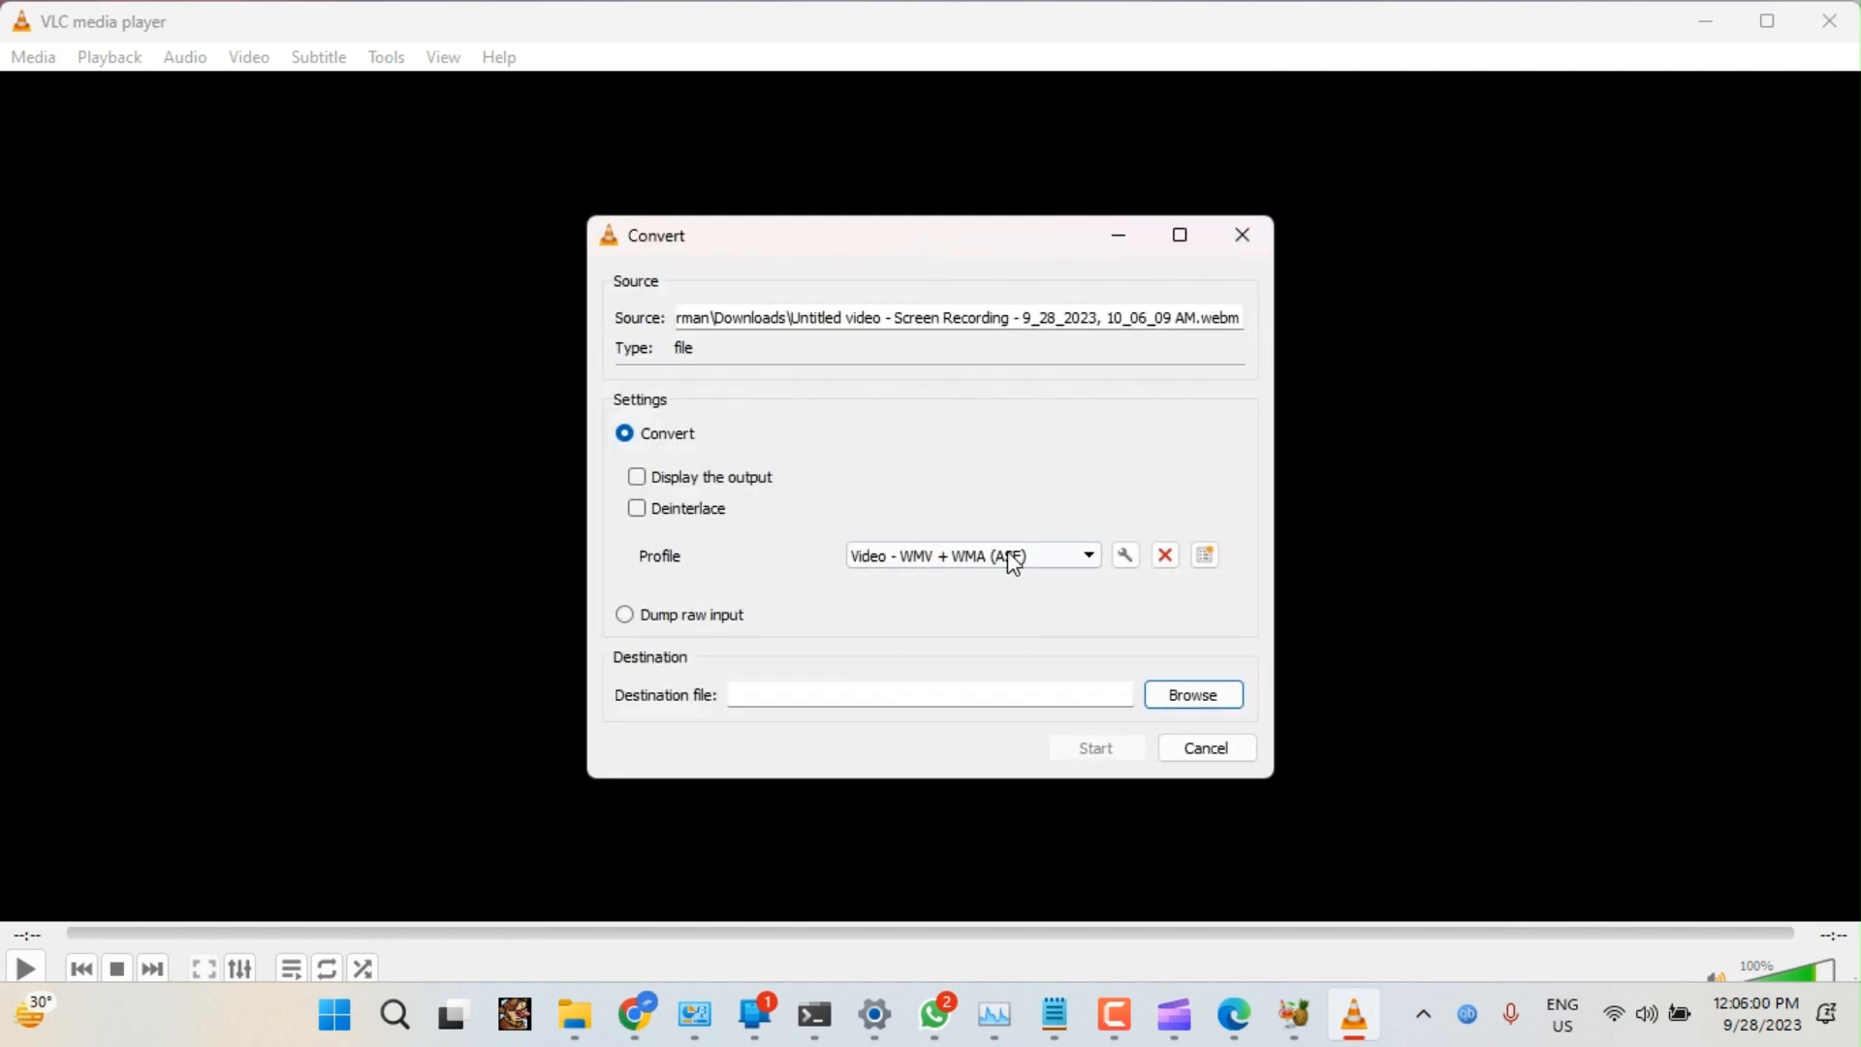
# Select the Video for MPEG4 720p TV/device output profile
pyautogui.click(1084, 555)
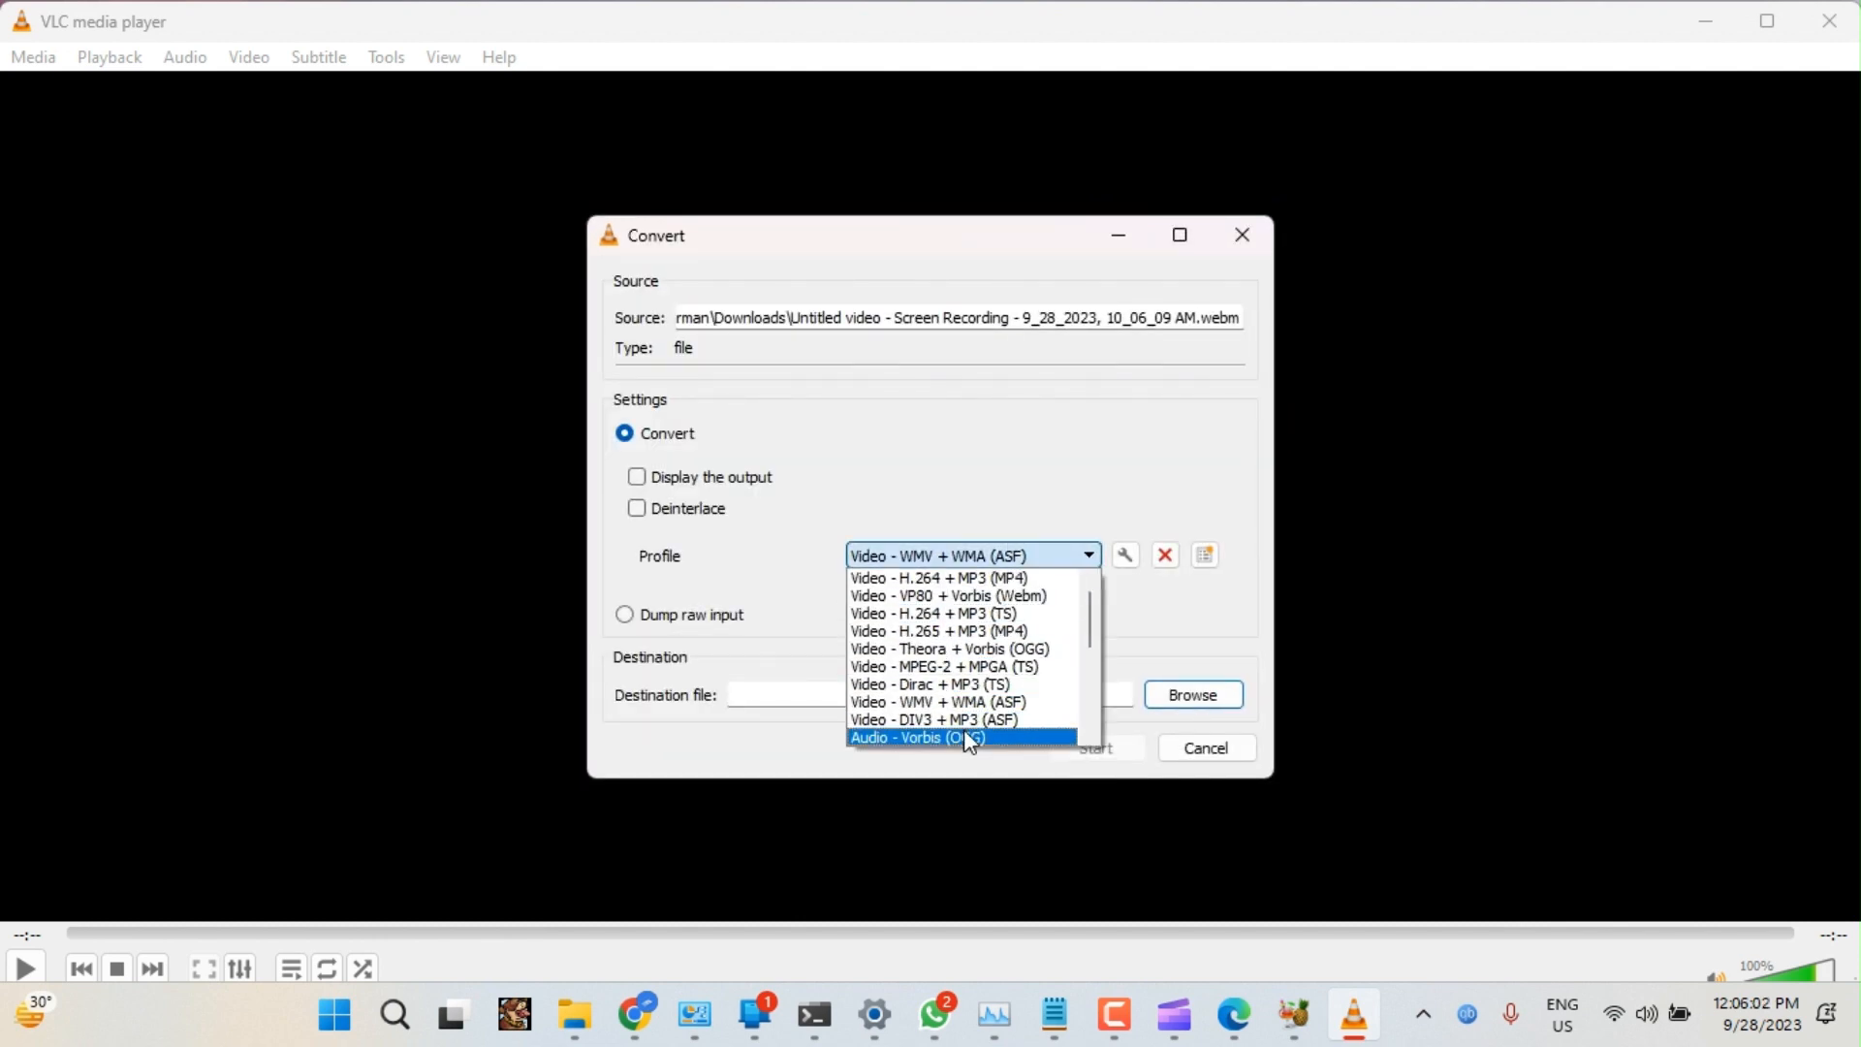
pyautogui.scroll(-3)
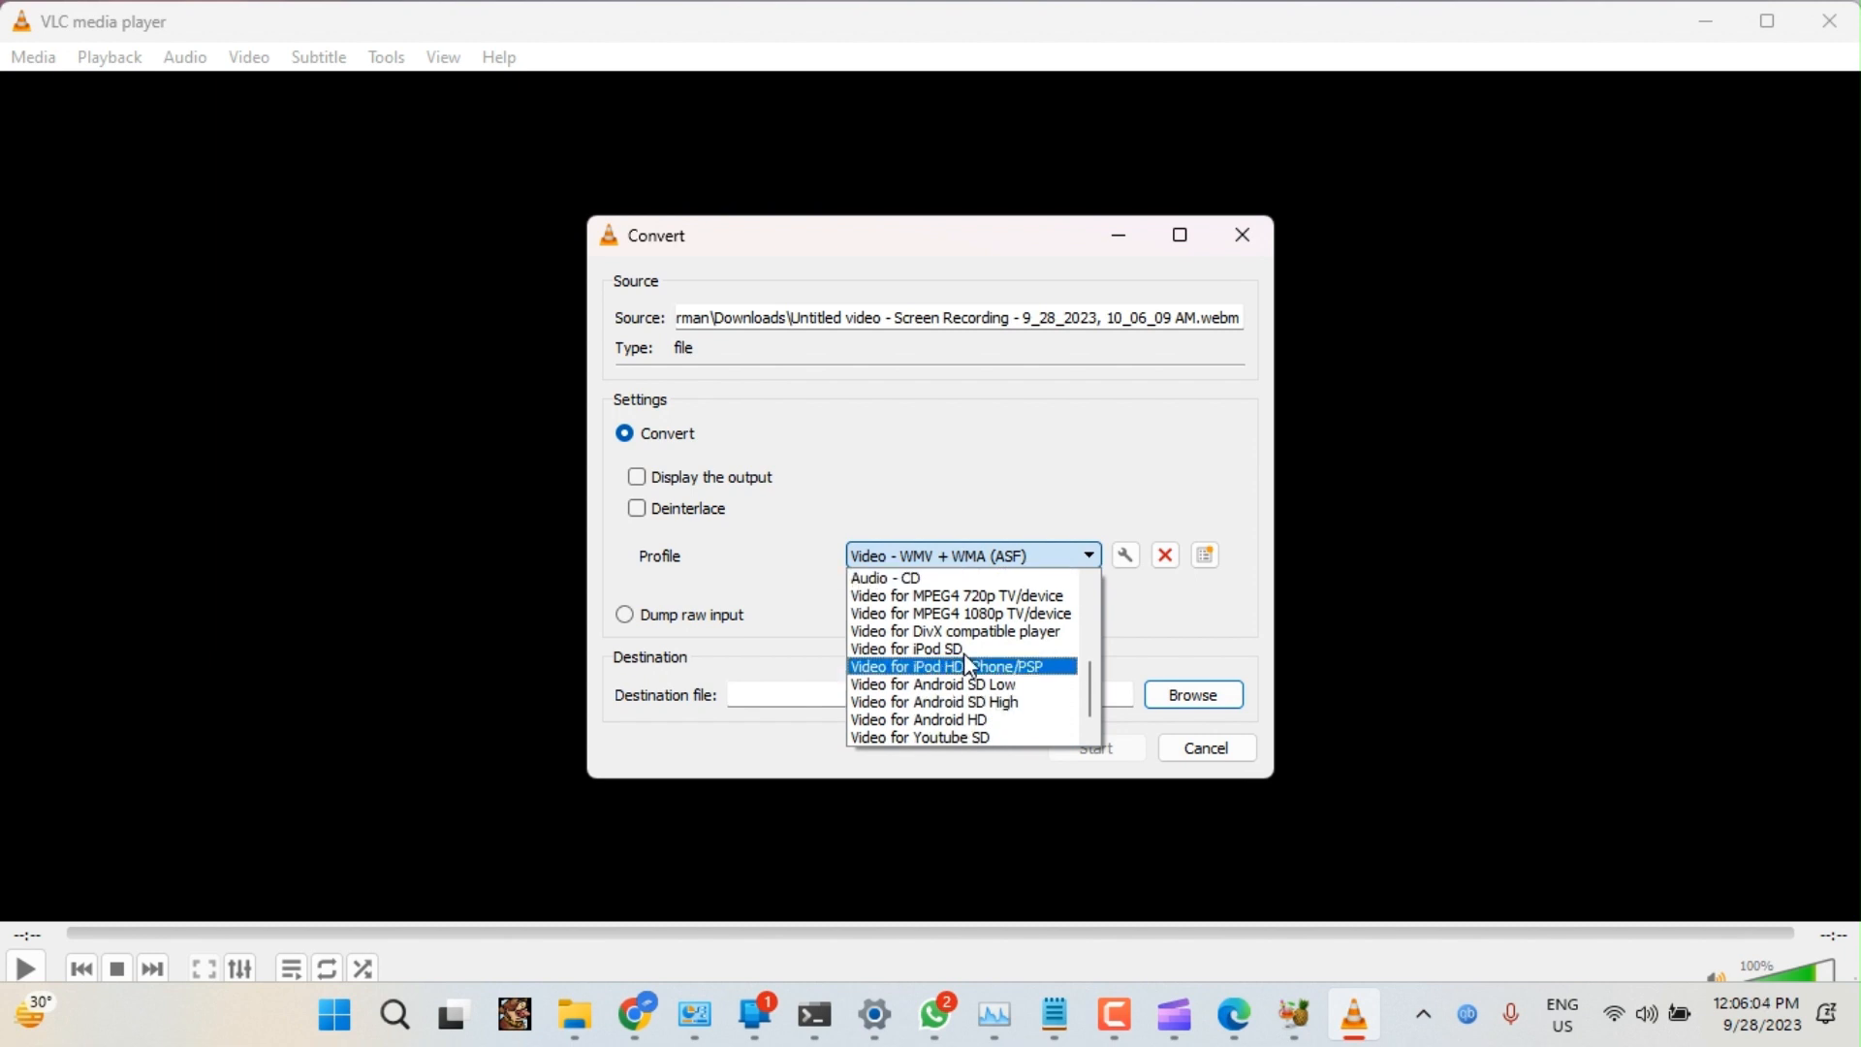
pyautogui.click(956, 596)
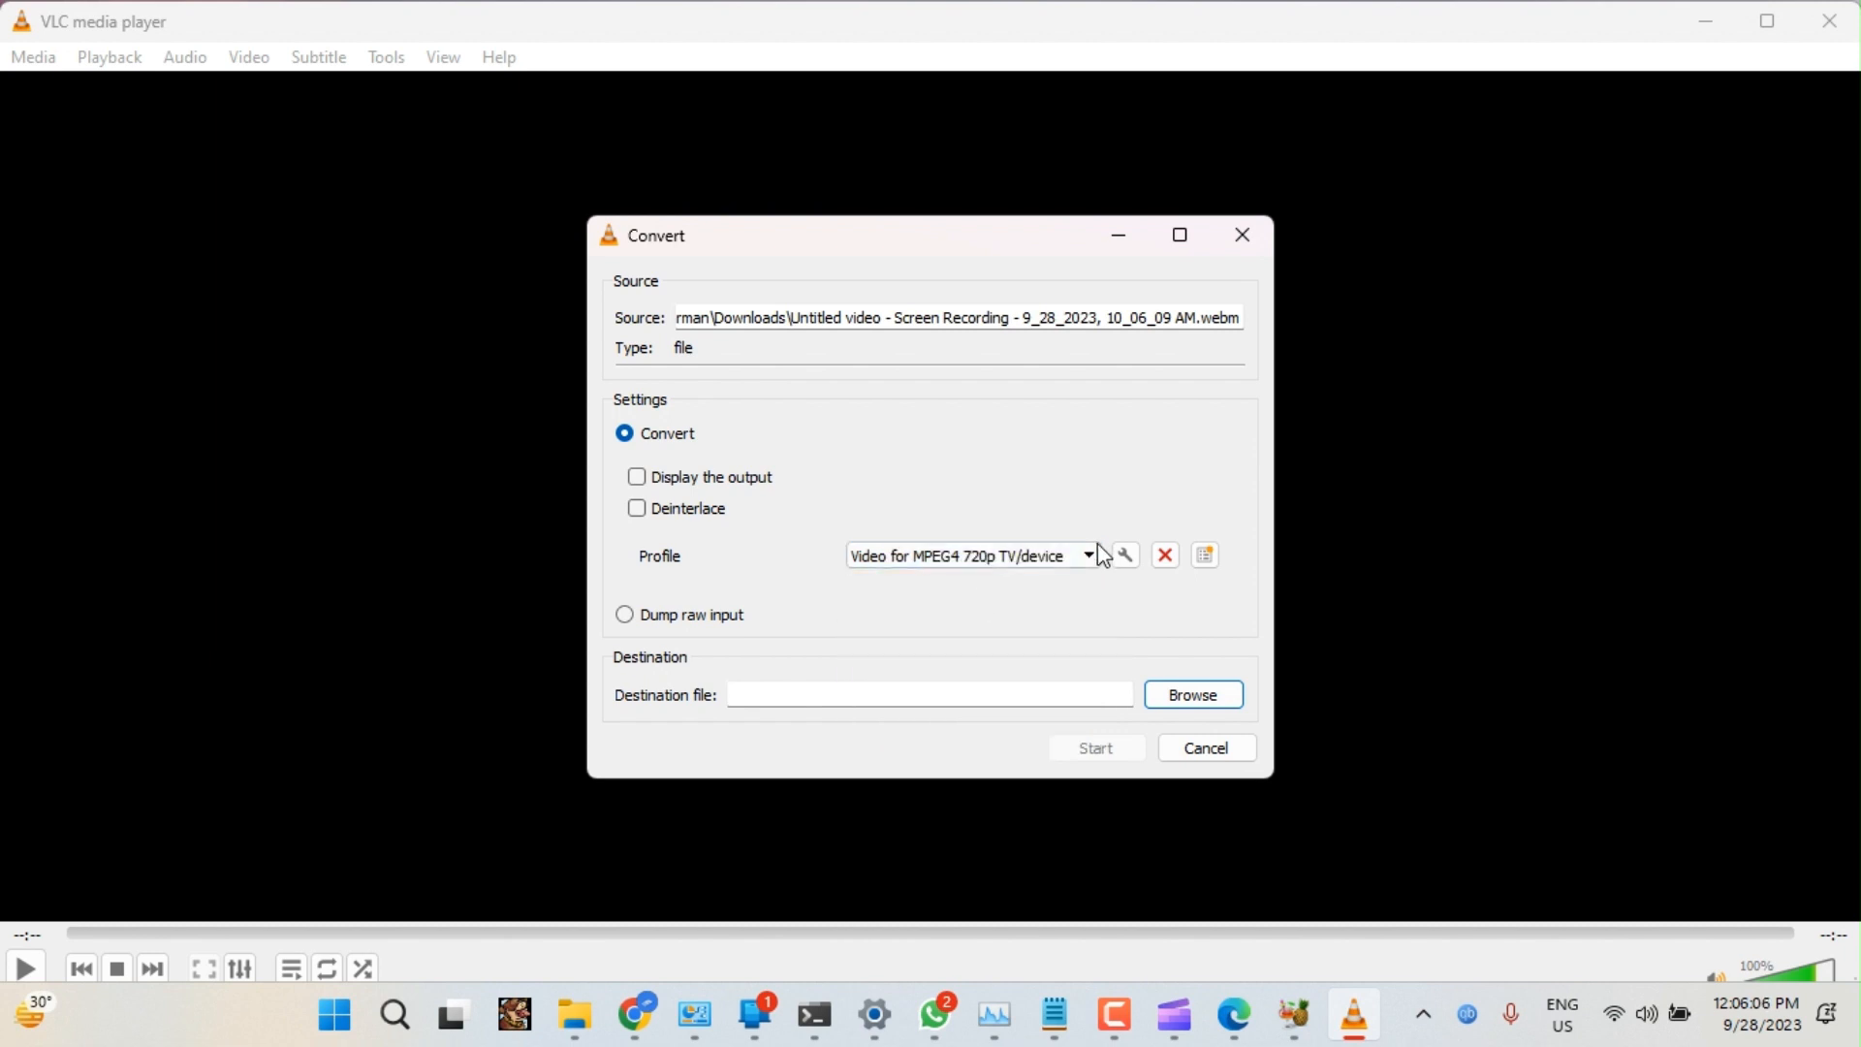
# Set the converted file's destination to the Youtube videos folder
pyautogui.click(1192, 694)
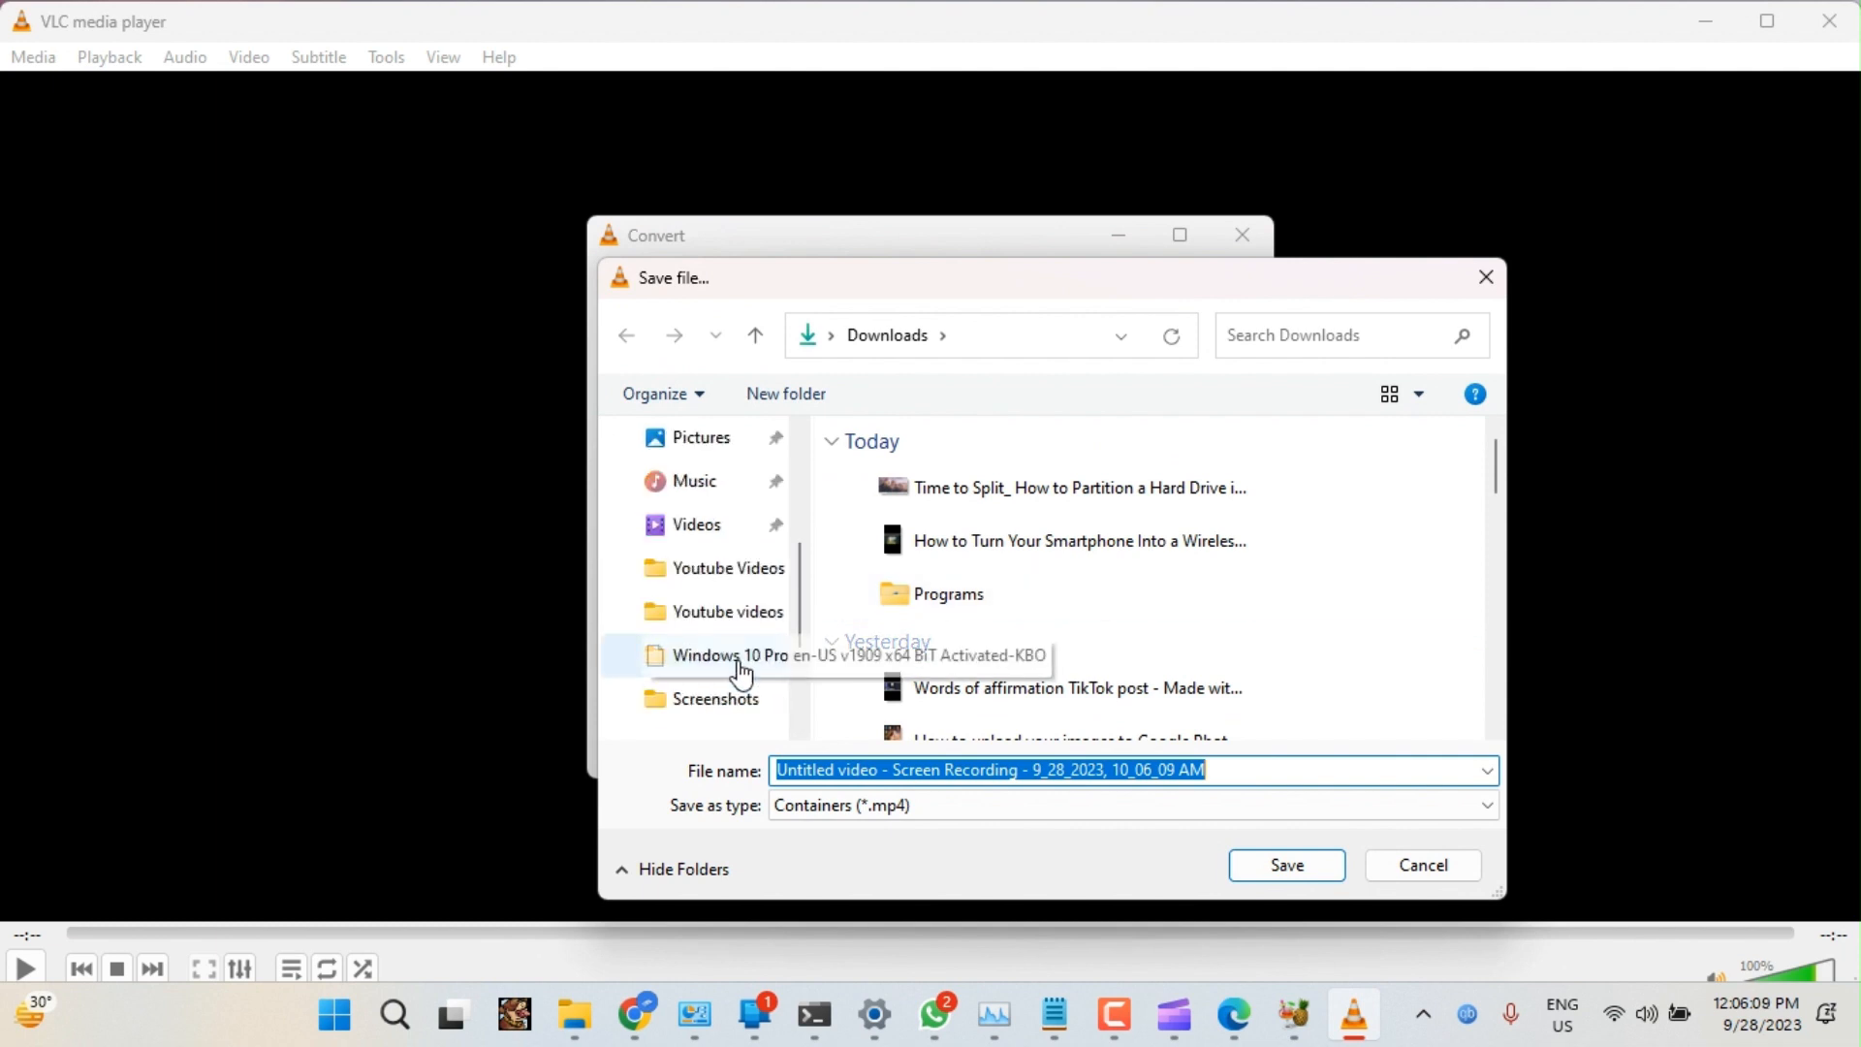
pyautogui.doubleClick(729, 612)
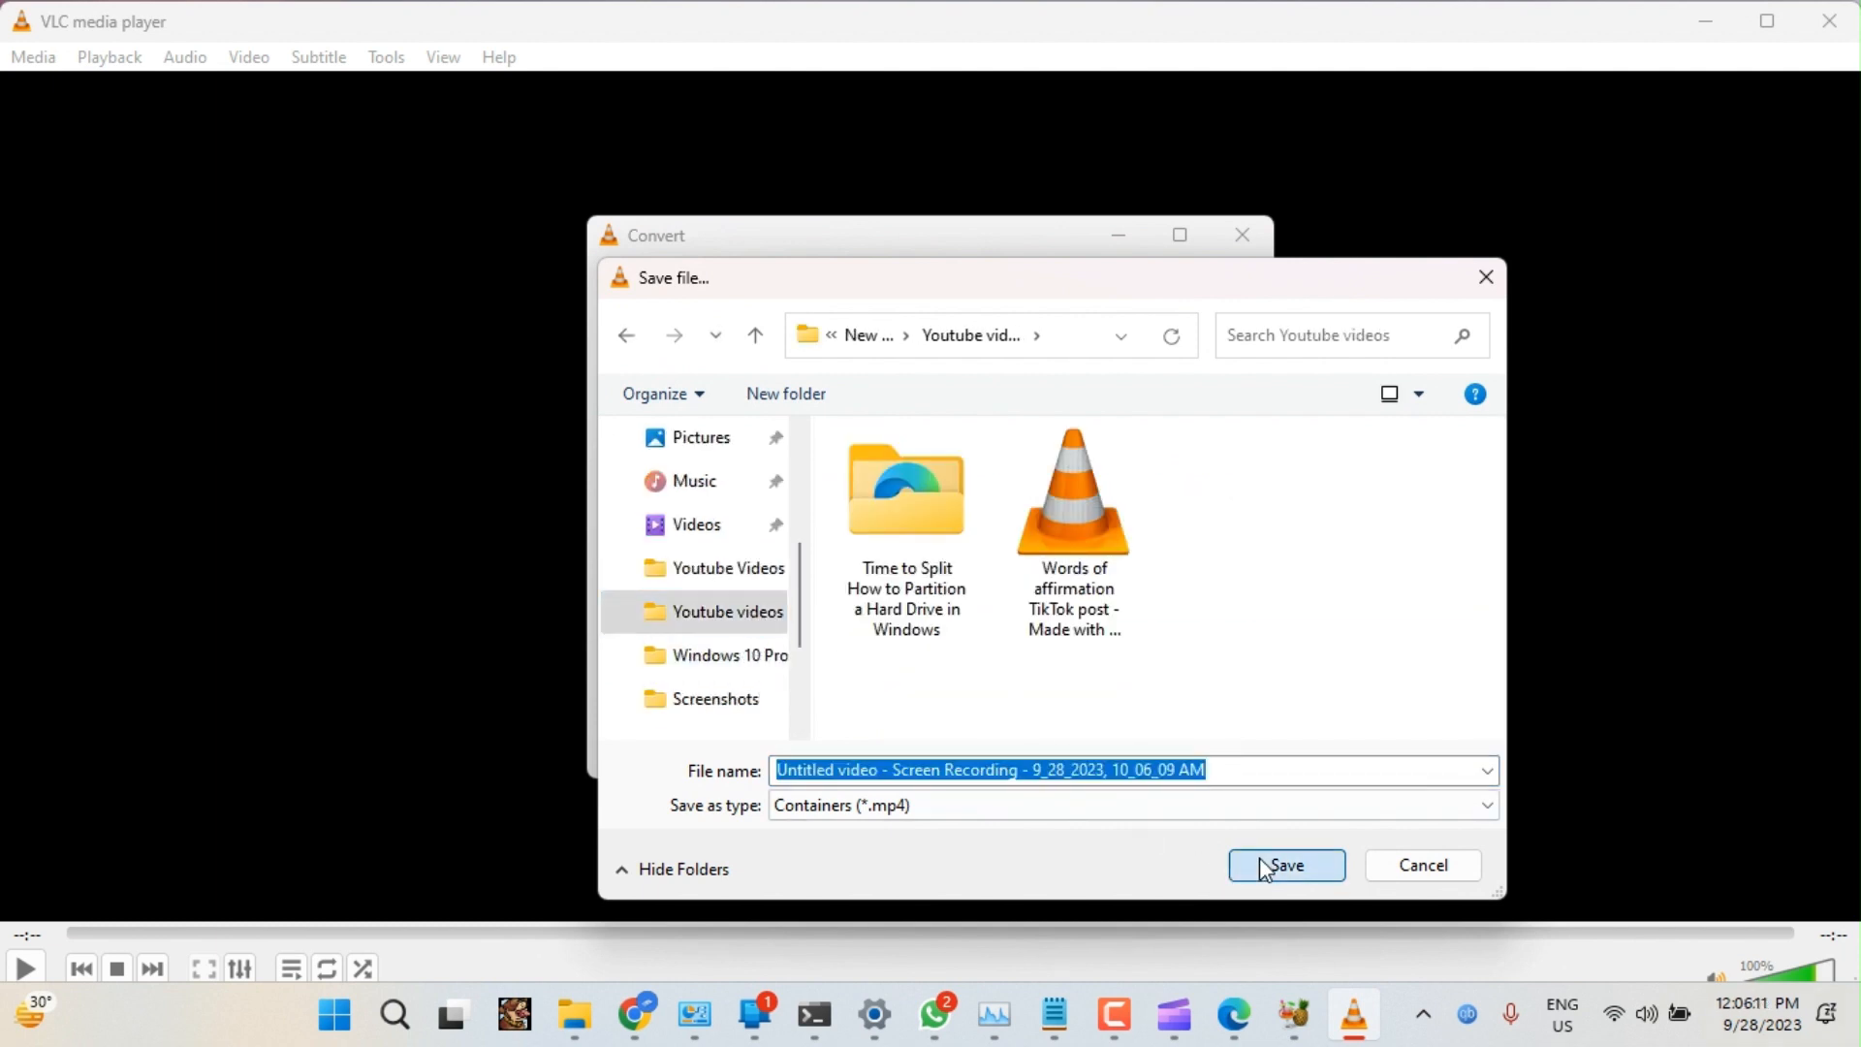
pyautogui.click(1285, 864)
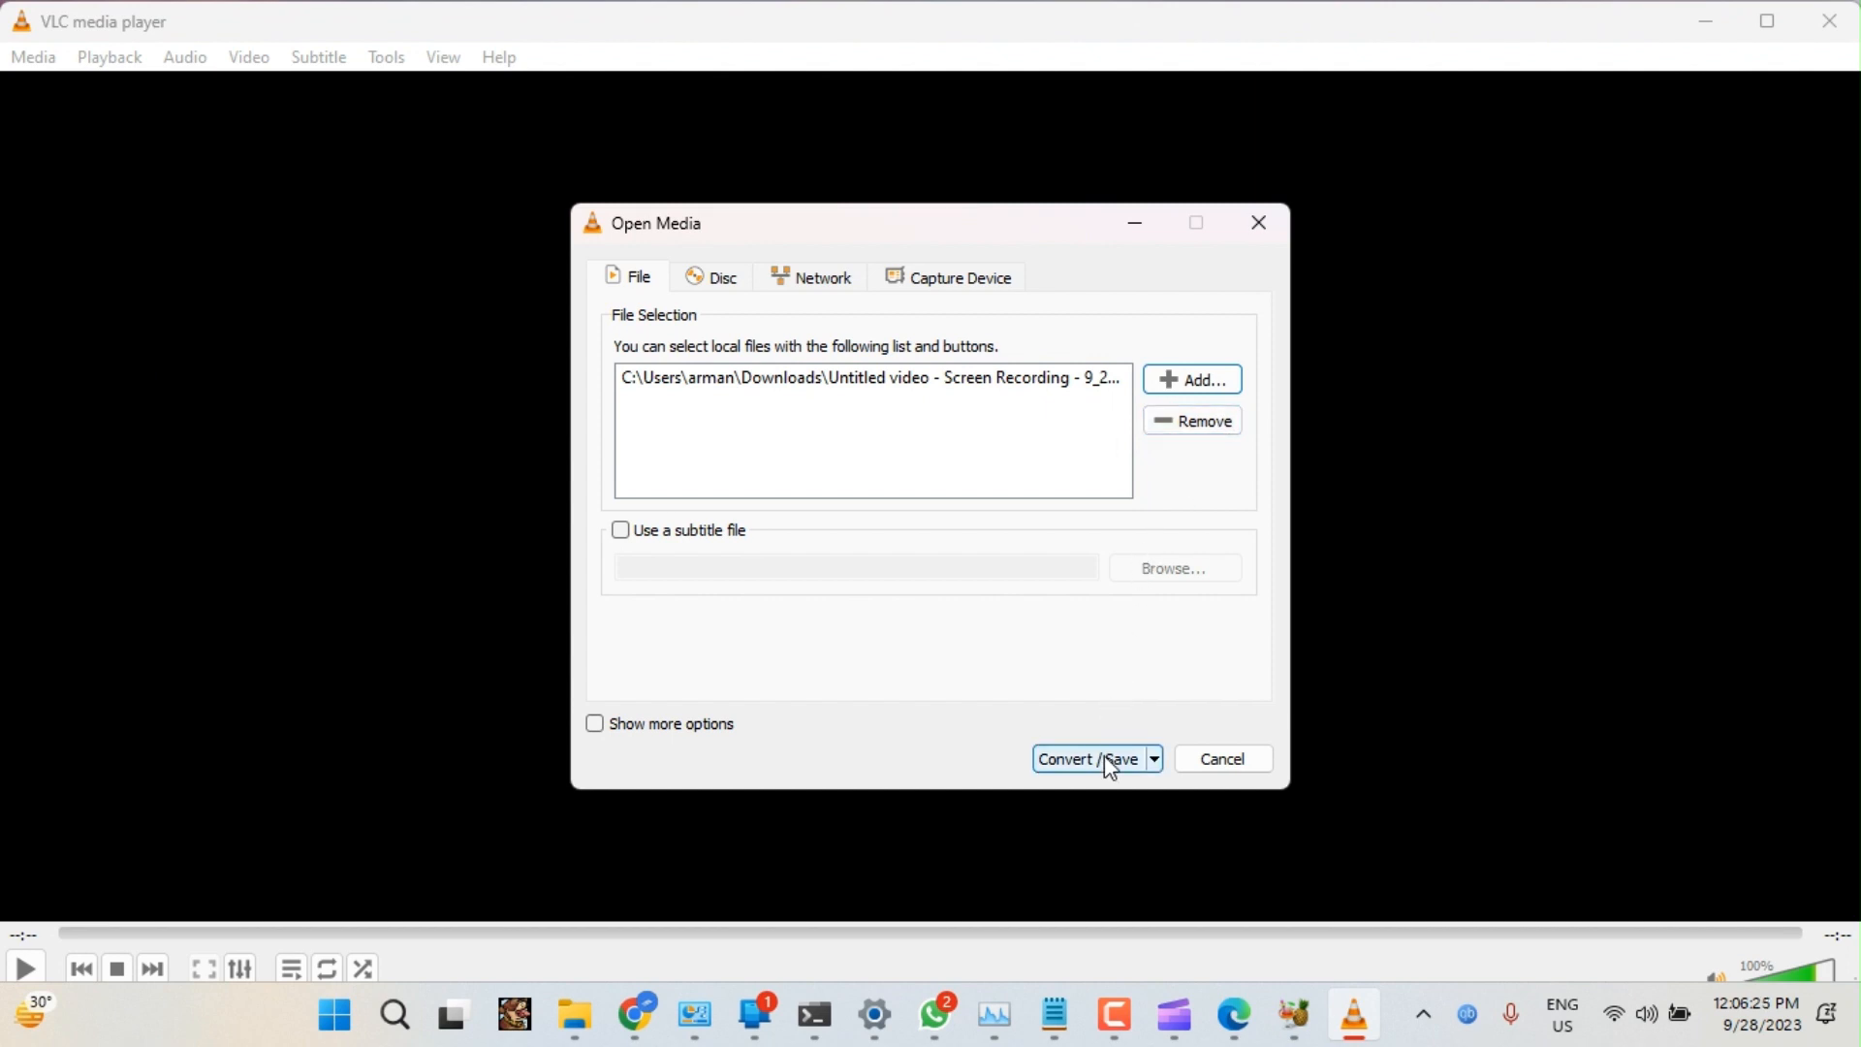
# Convert the recording to WMV + WMA (ASF) in Youtube videos and verify in File Explorer
pyautogui.click(1088, 758)
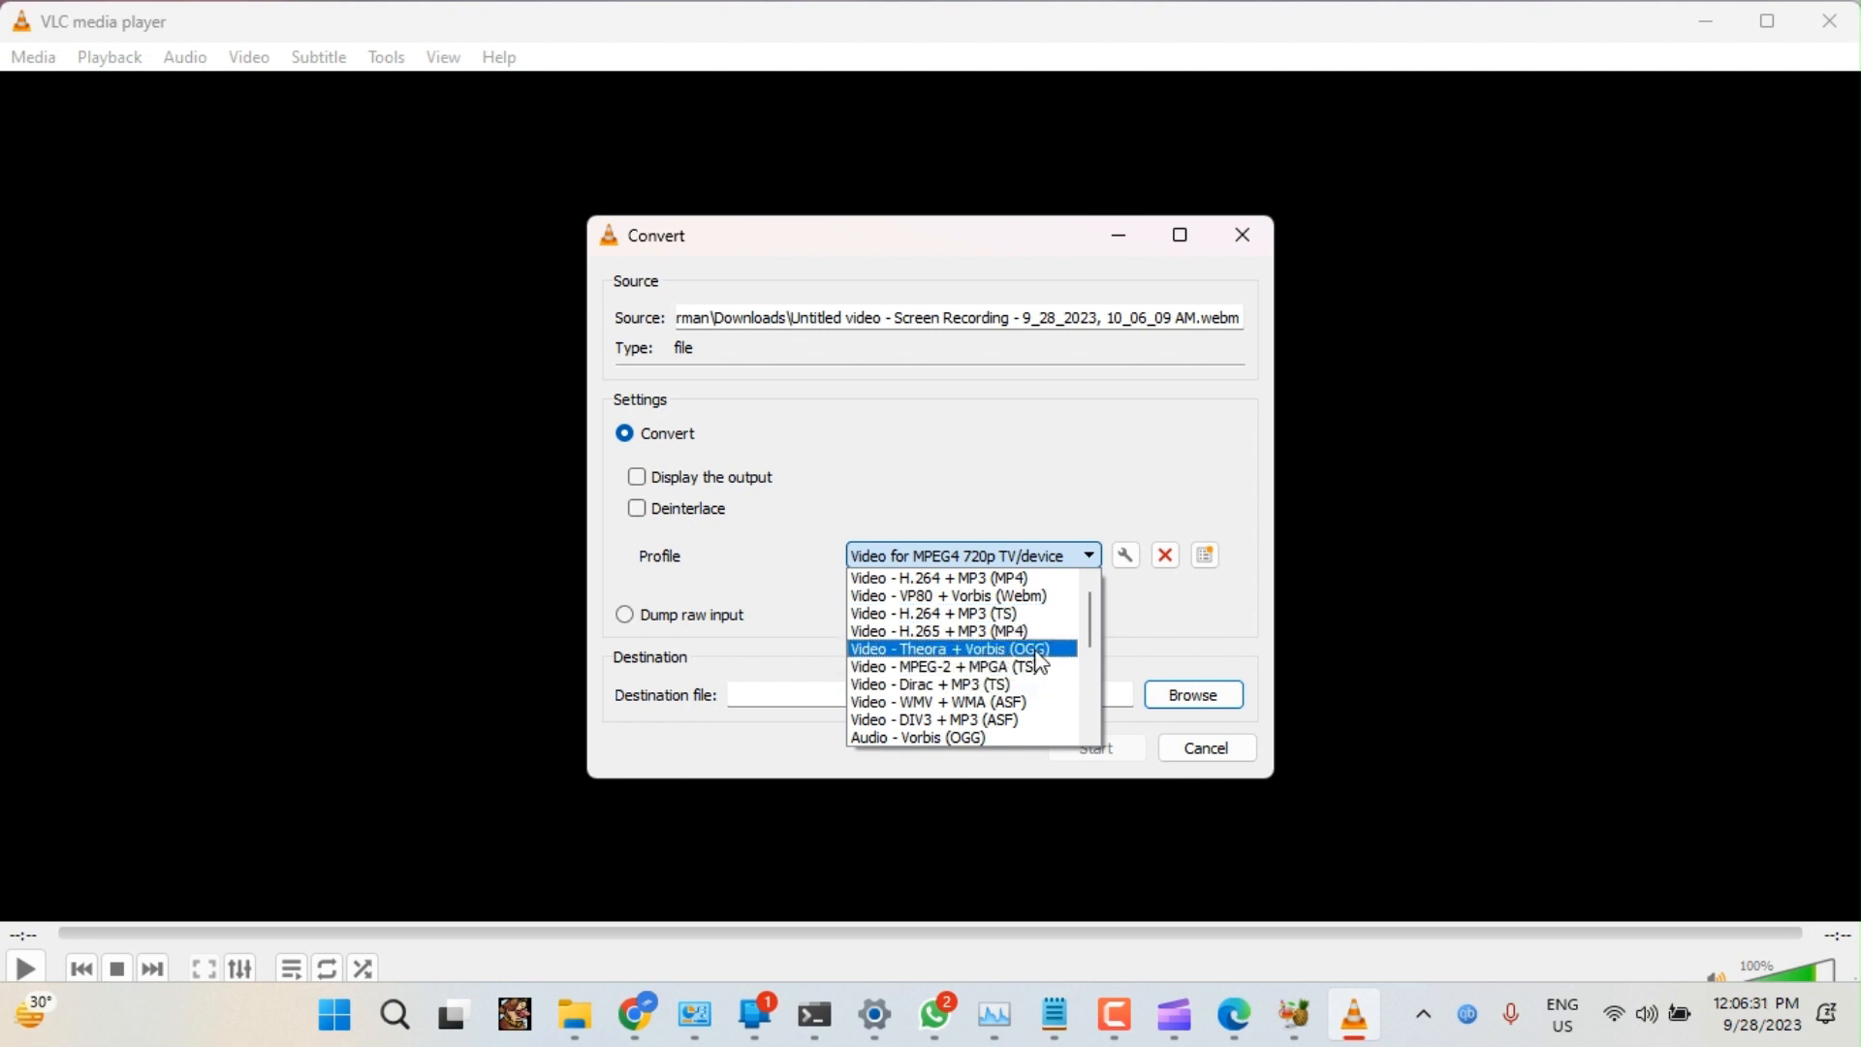
pyautogui.click(938, 702)
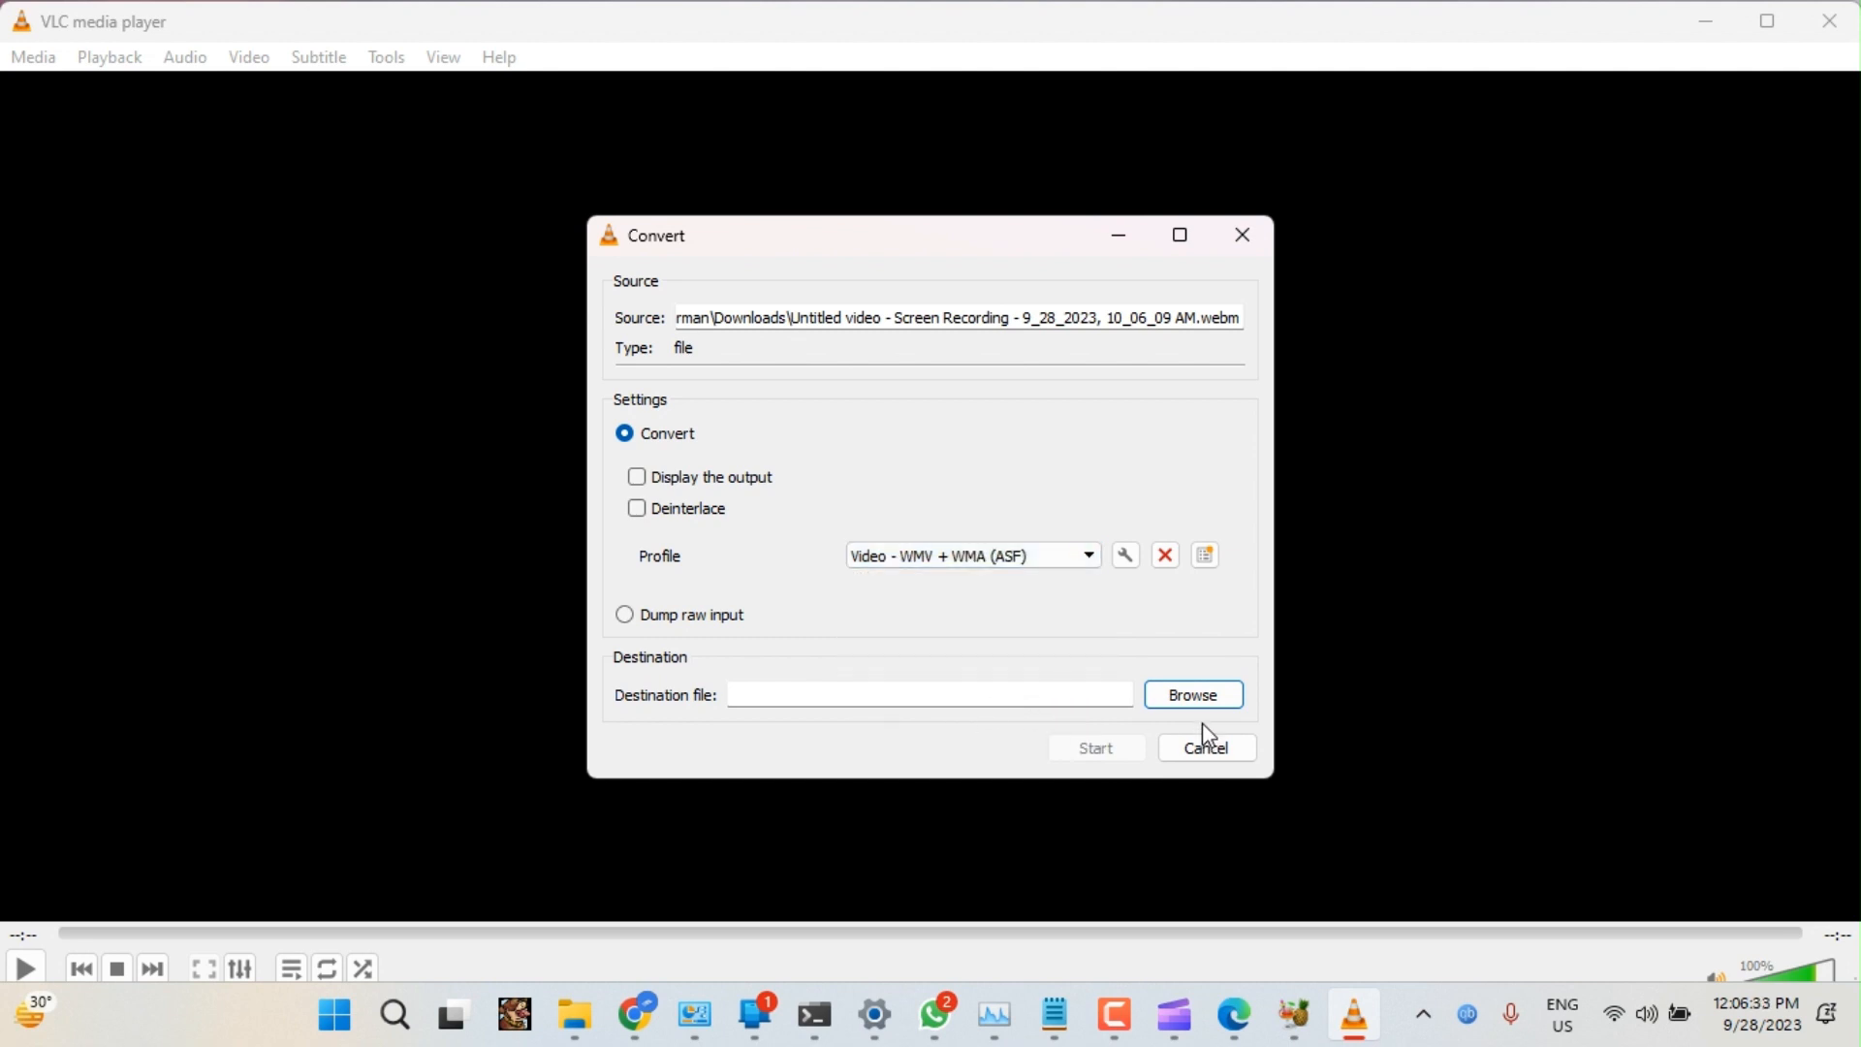
pyautogui.click(1191, 694)
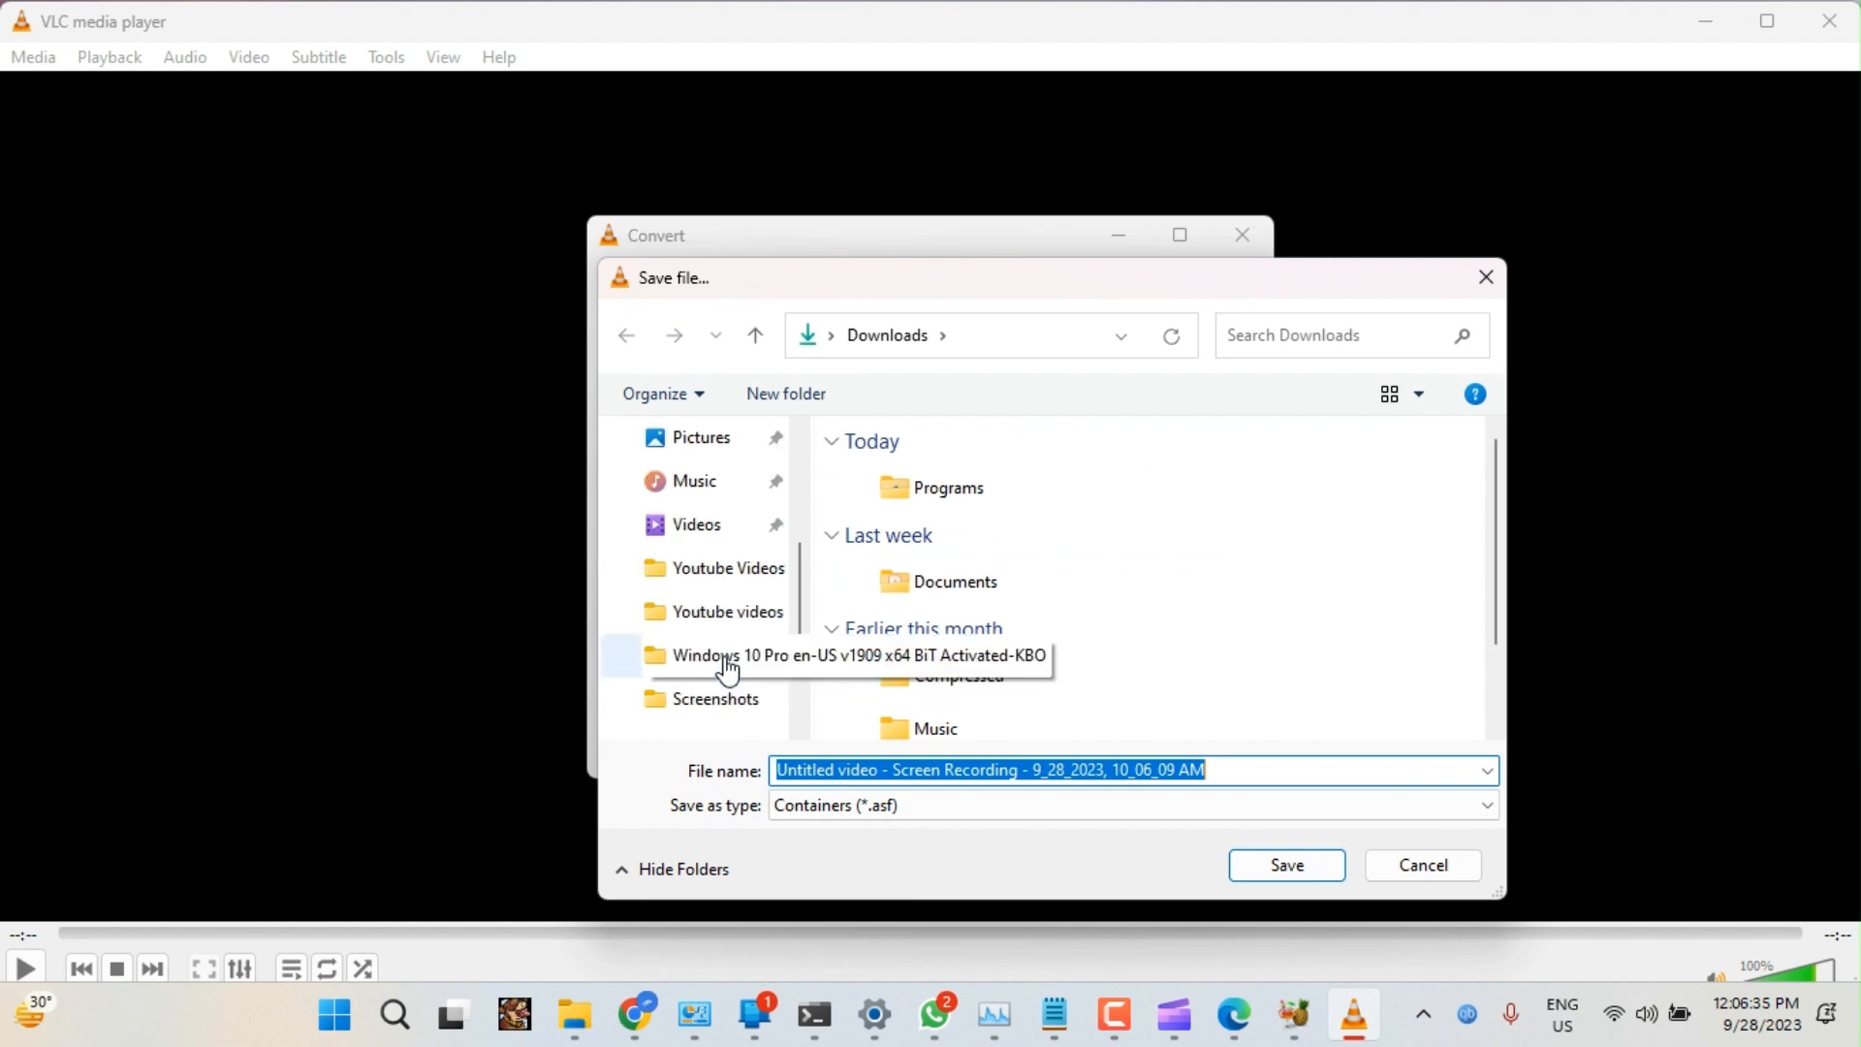
pyautogui.click(1285, 864)
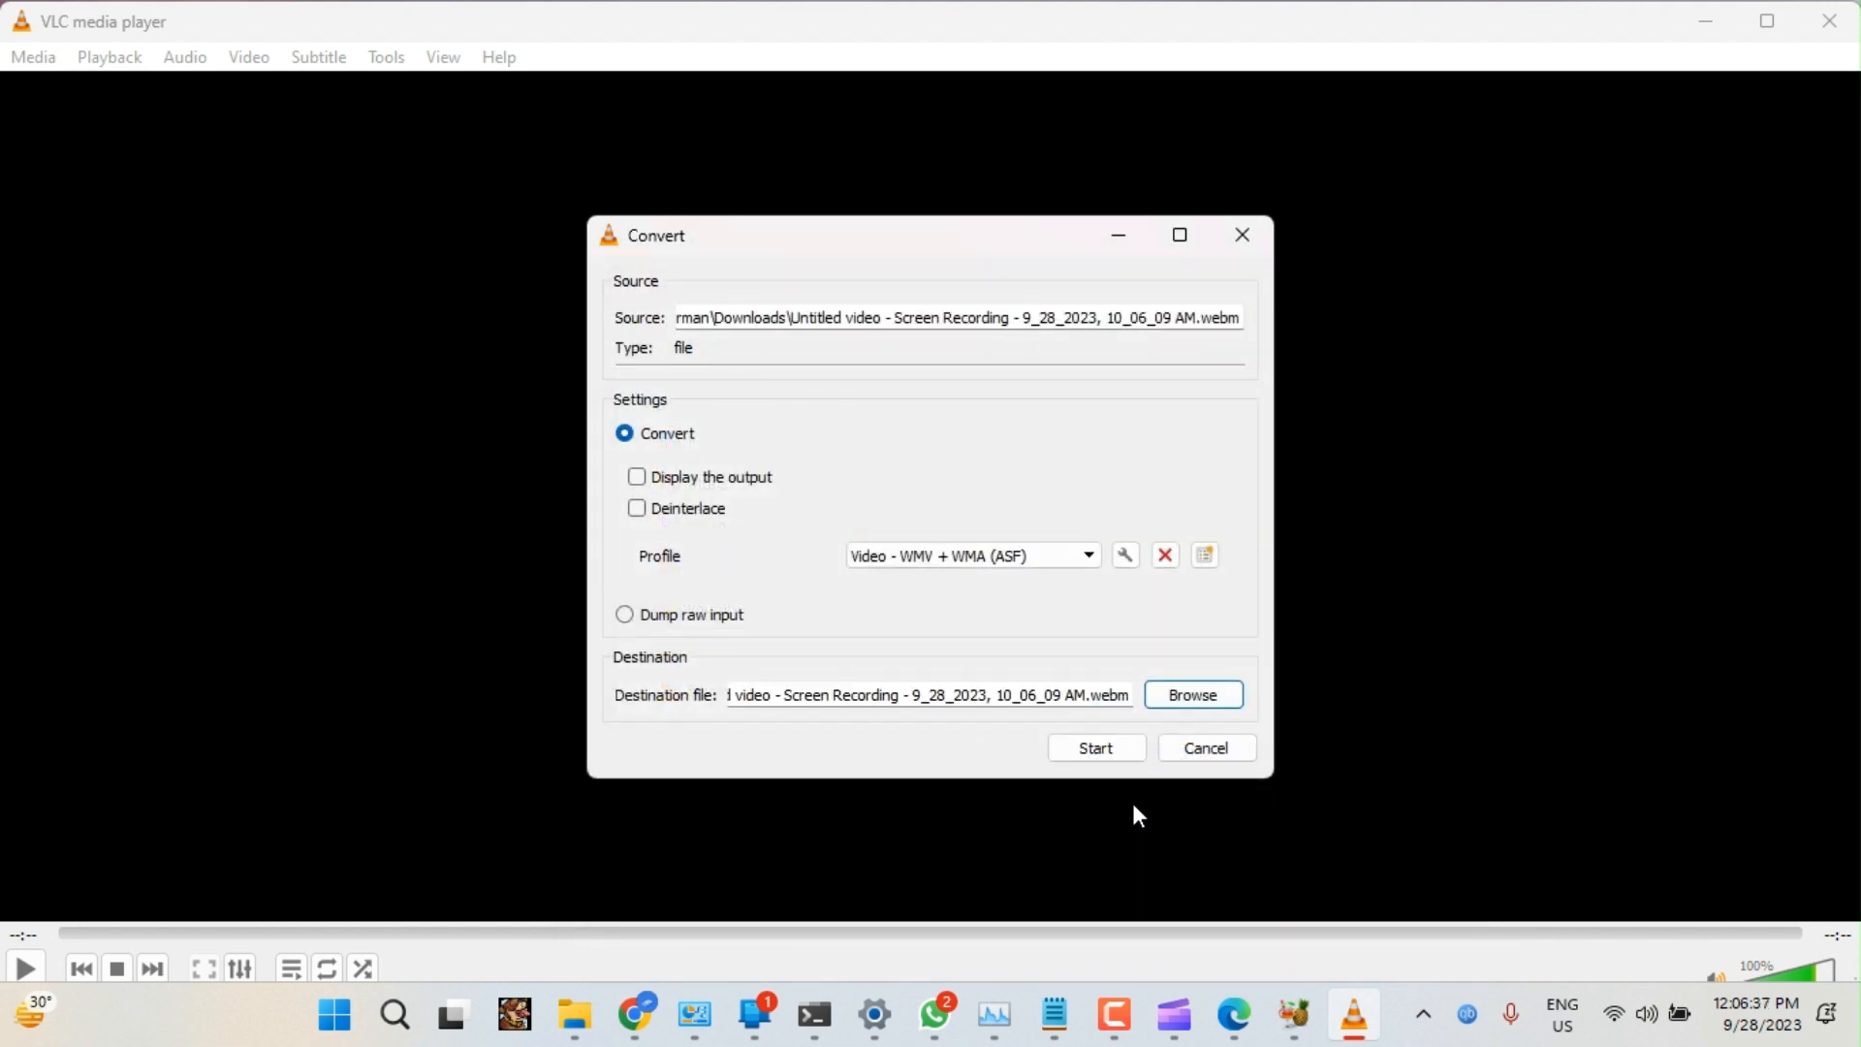
pyautogui.click(1093, 746)
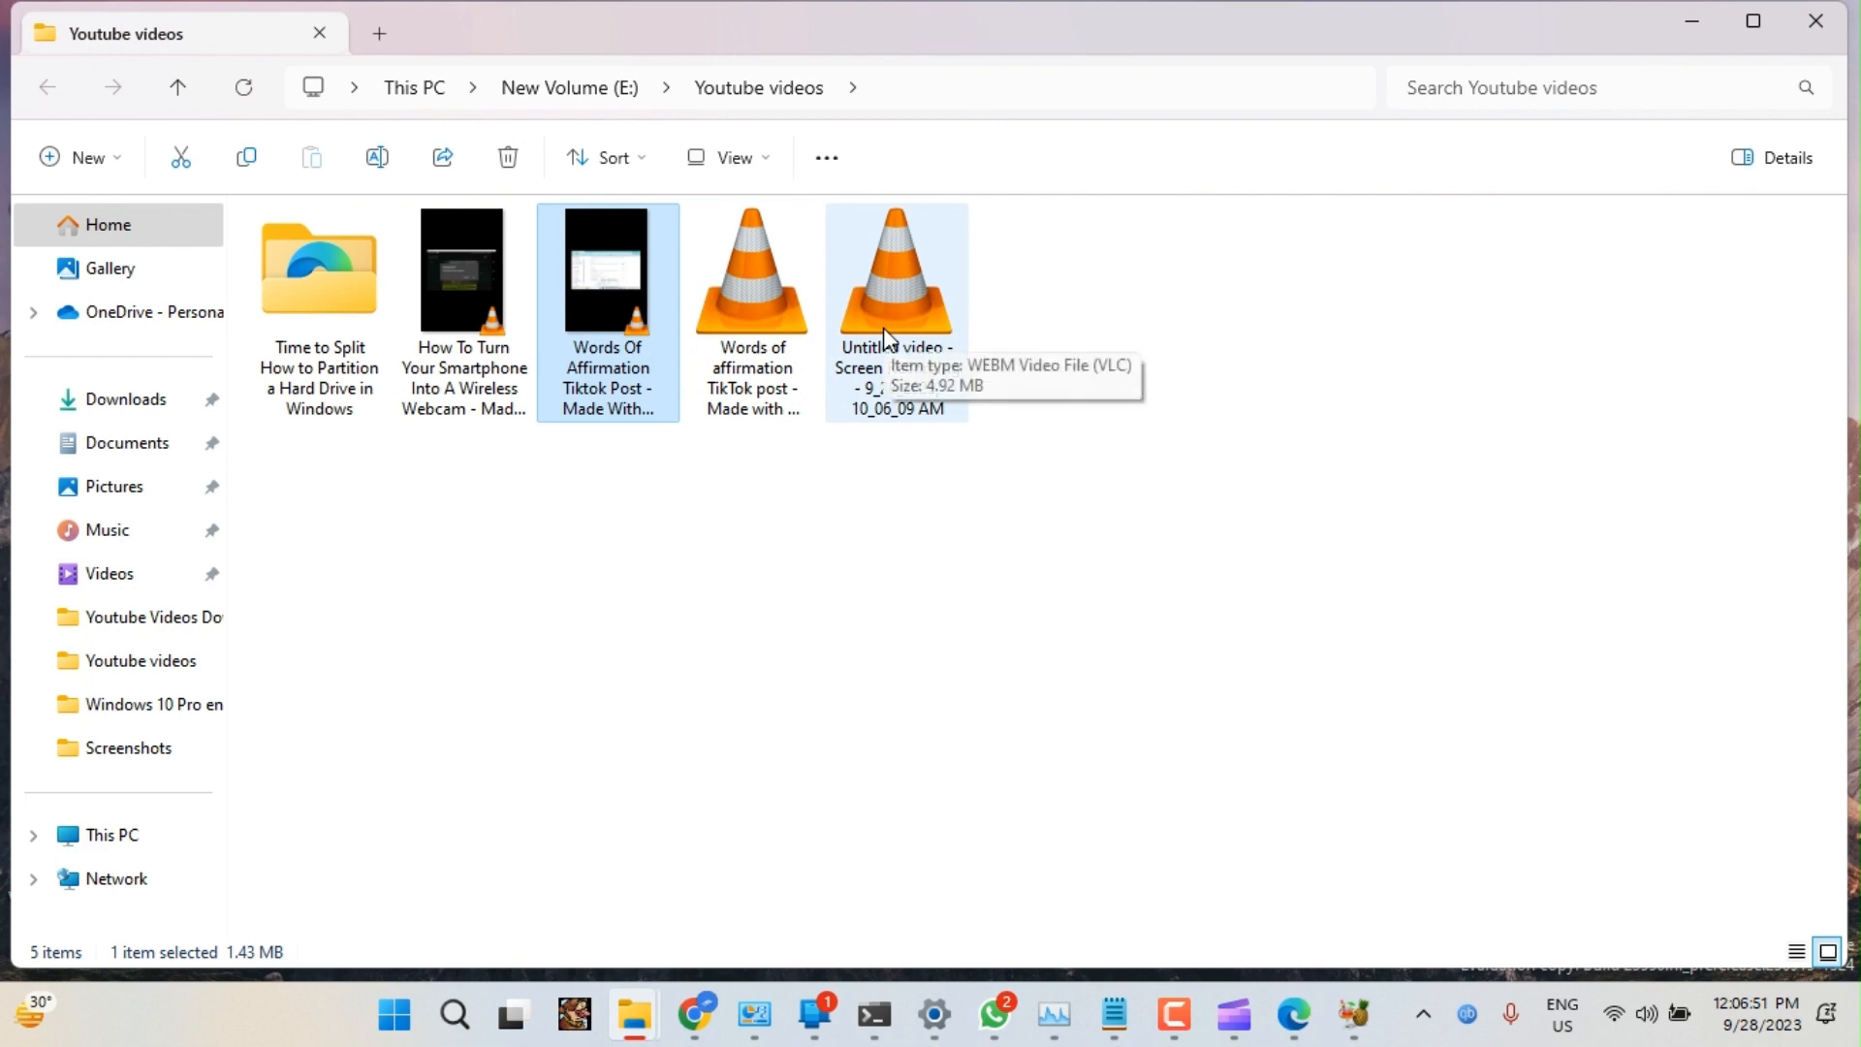
pyautogui.click(1422, 1015)
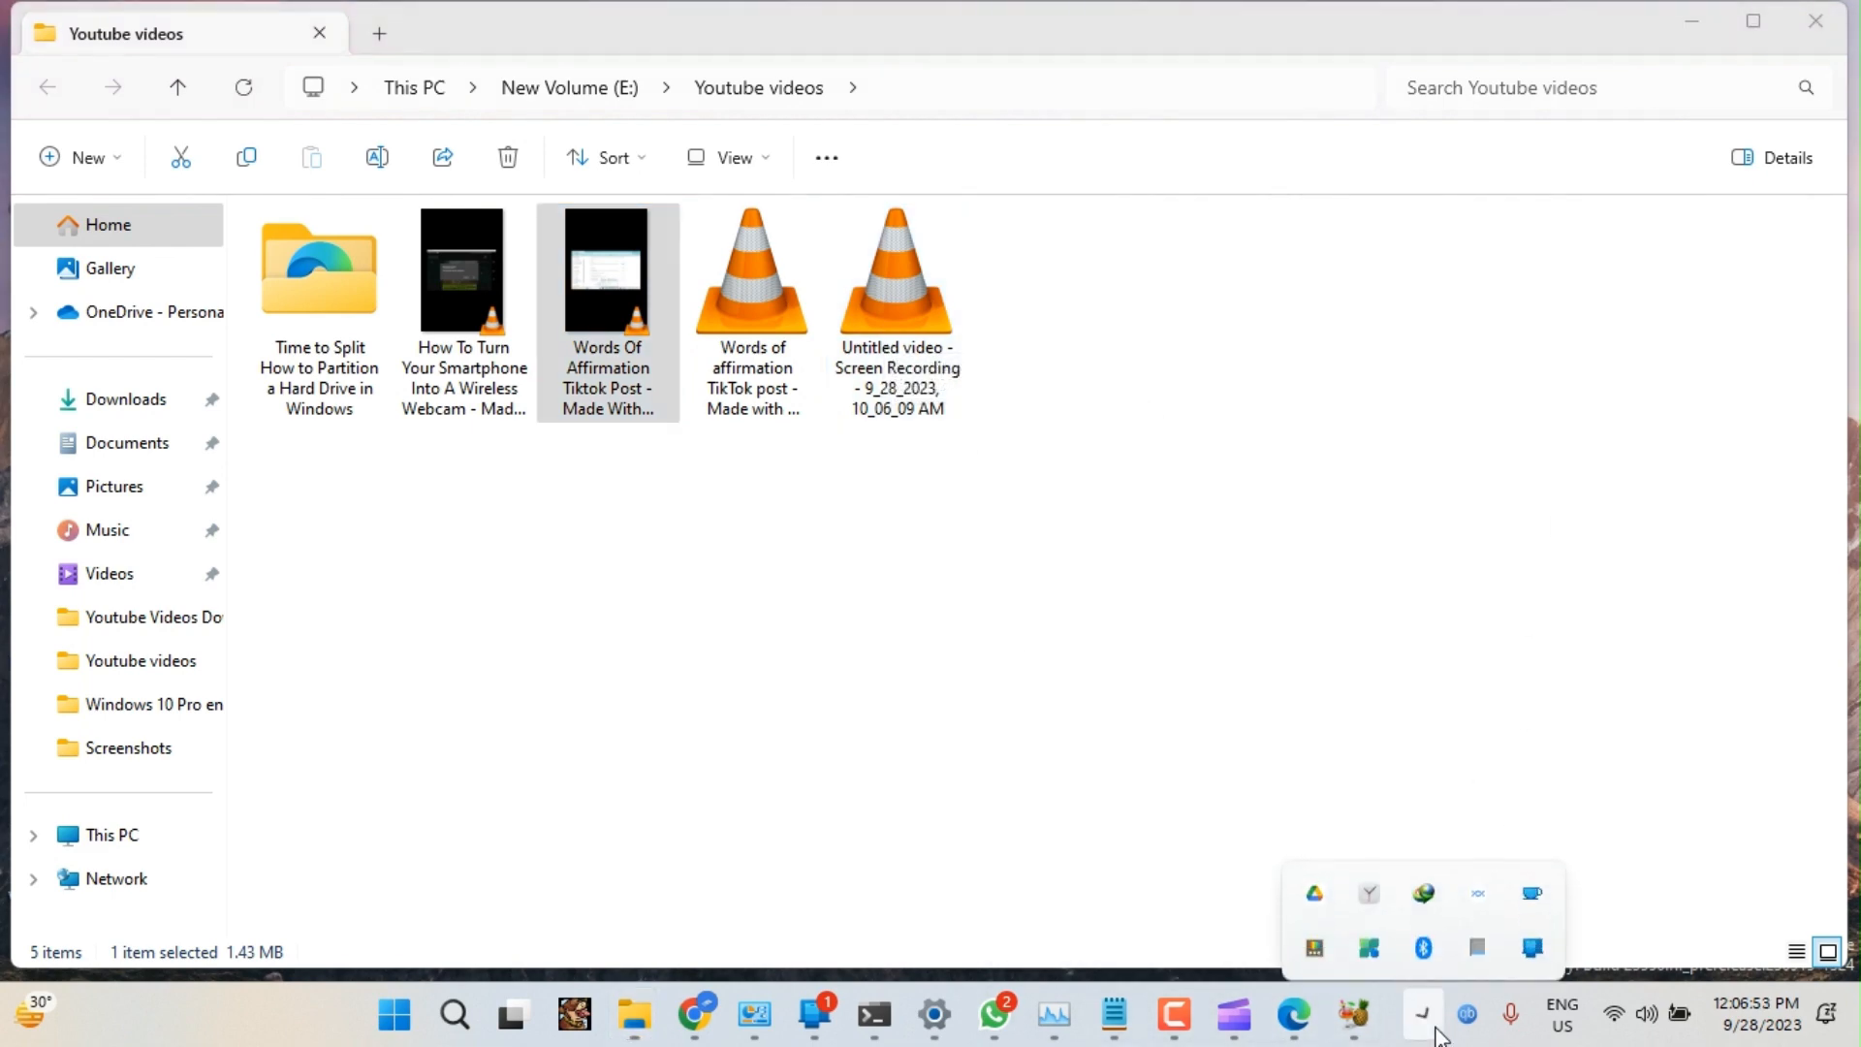